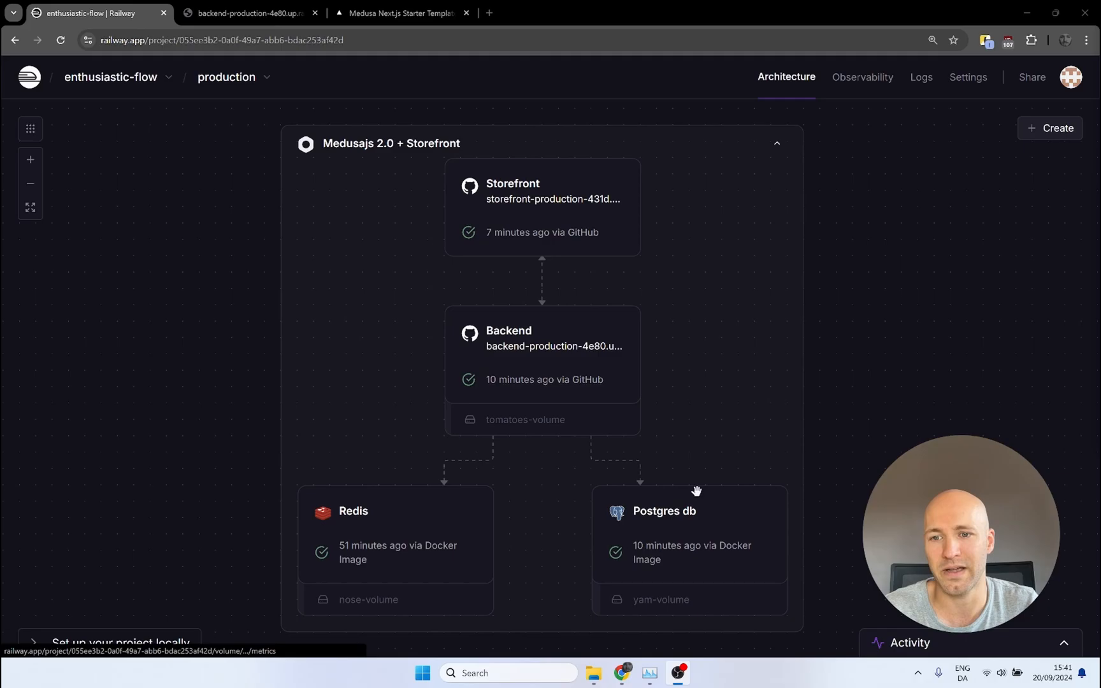
Delete the Medusa T-Shirt product from the admin product list and confirm.
click(246, 13)
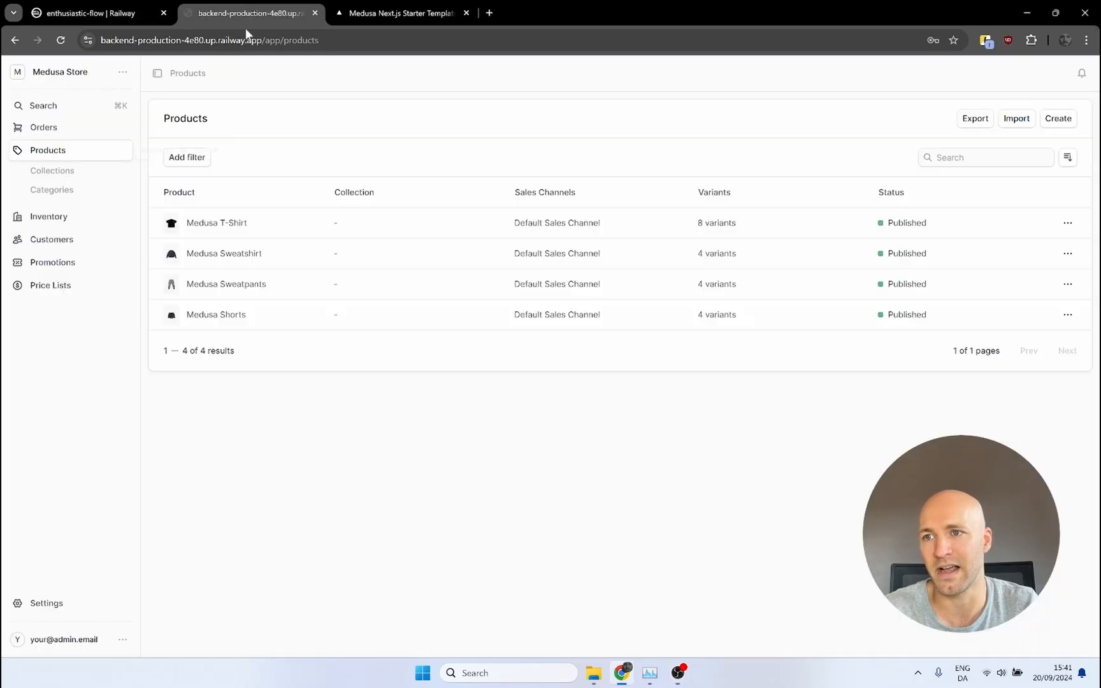
mouse_move(284, 462)
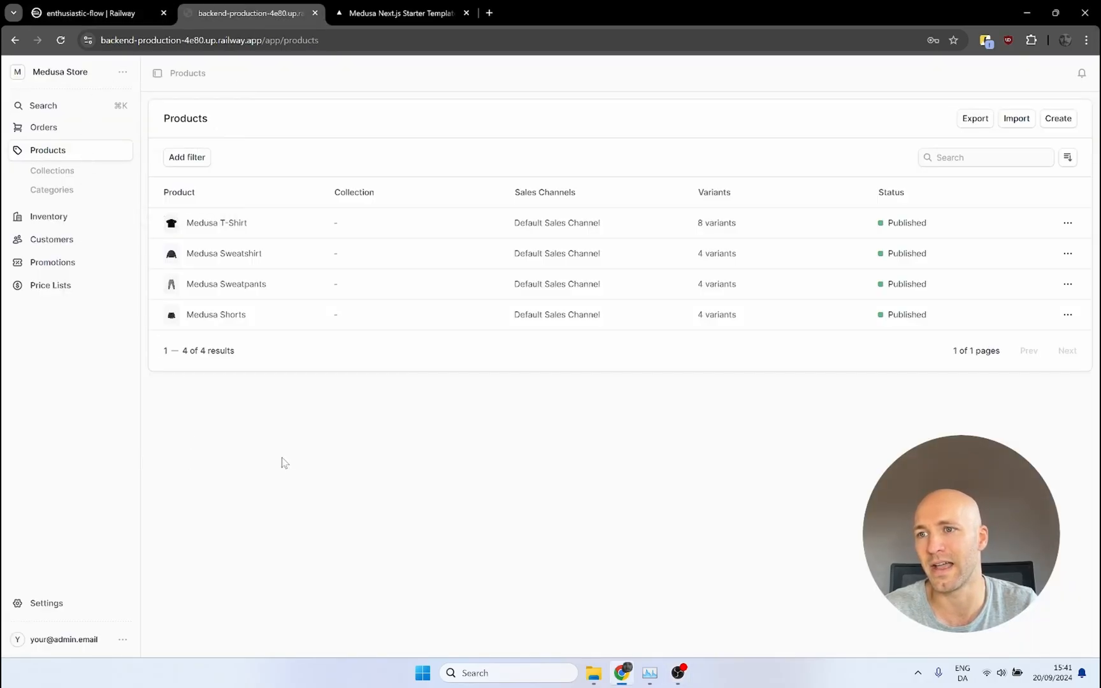
click(1067, 223)
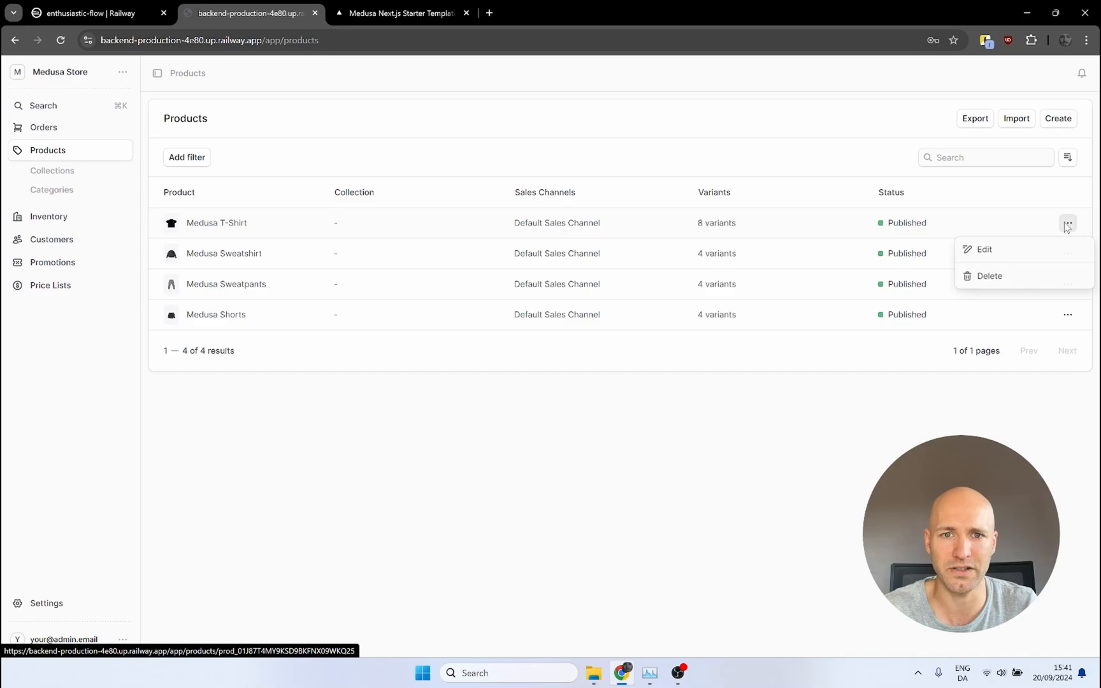
click(989, 275)
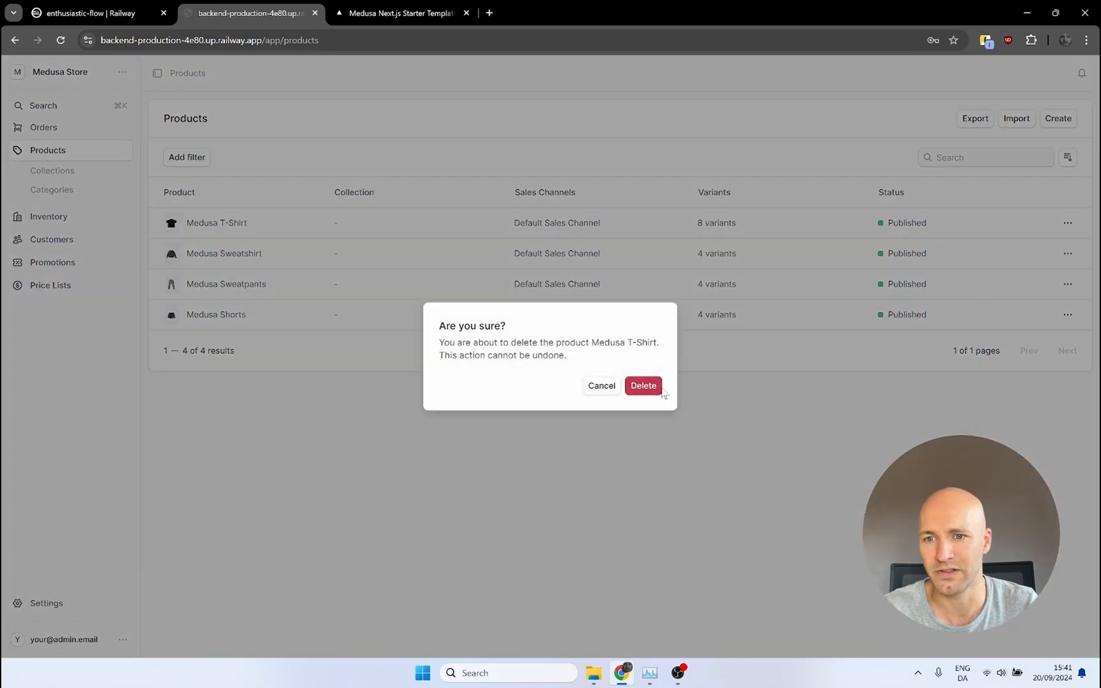
click(642, 386)
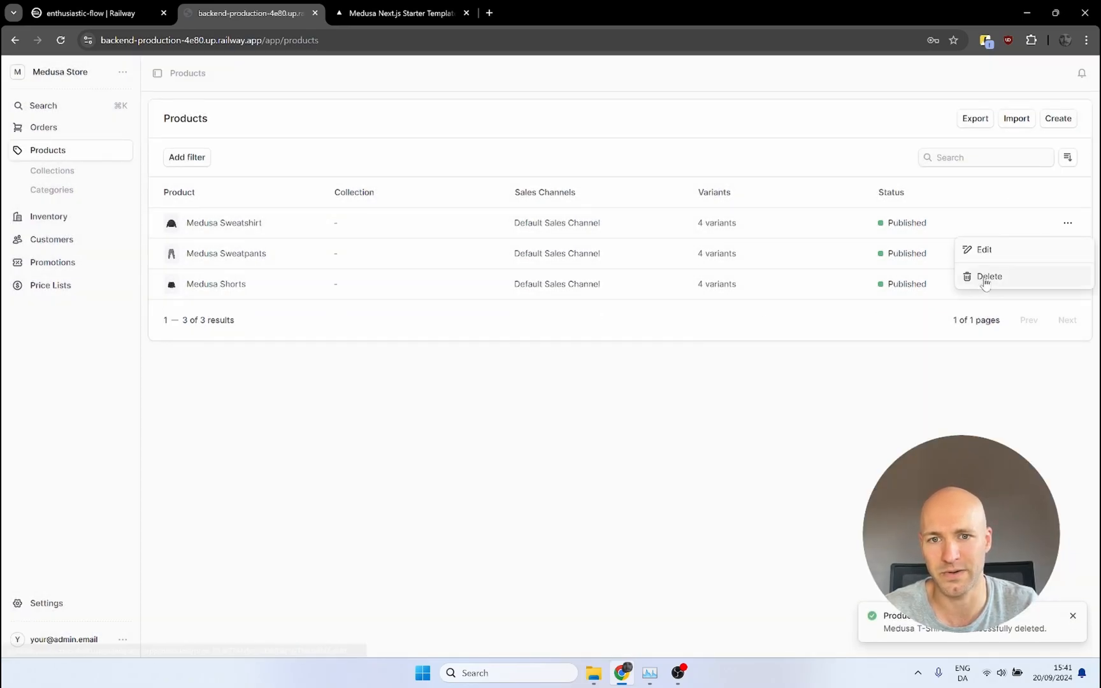
Delete Medusa Sweatshirt, Medusa Sweatpants and Medusa Shorts, confirming each deletion.
click(987, 277)
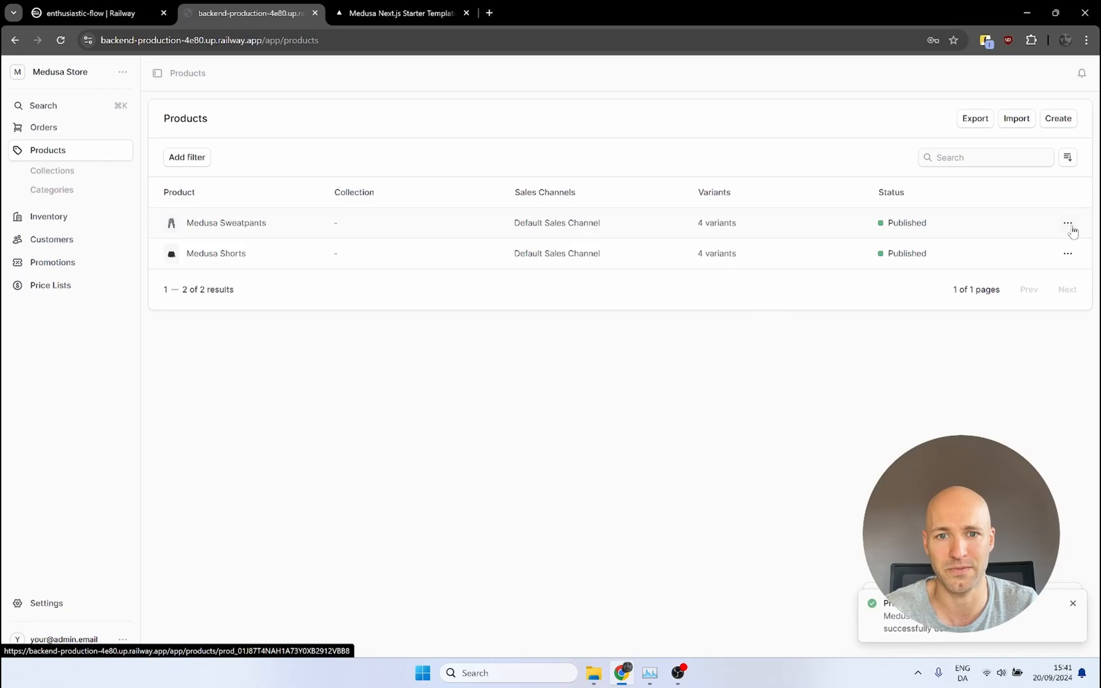
click(1066, 223)
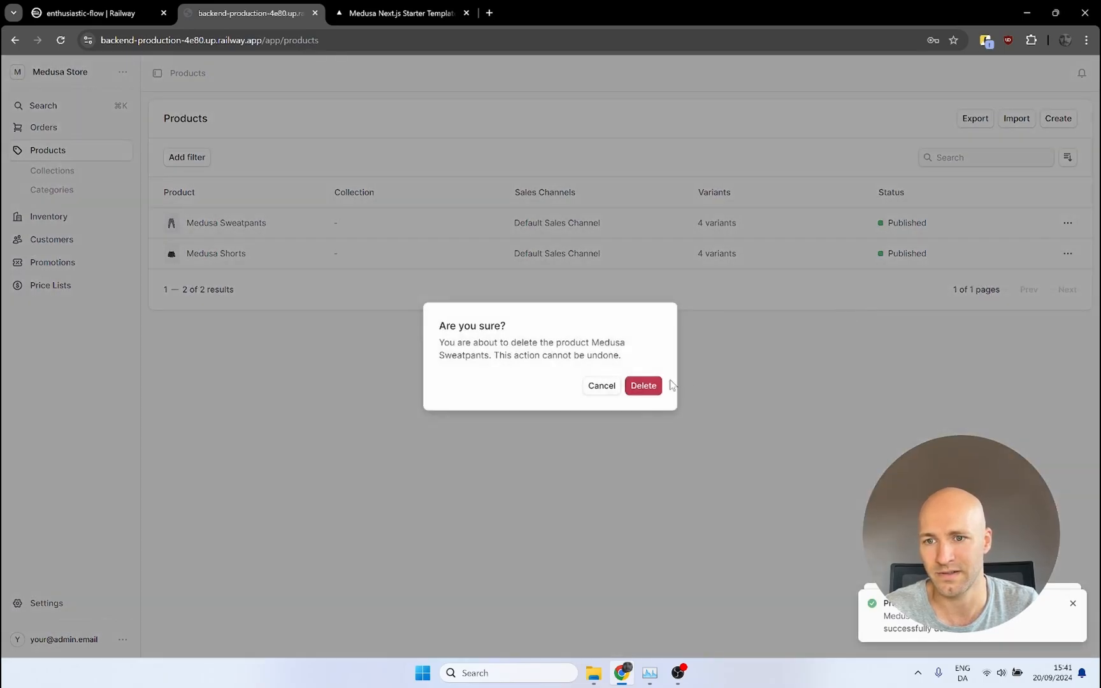
click(642, 386)
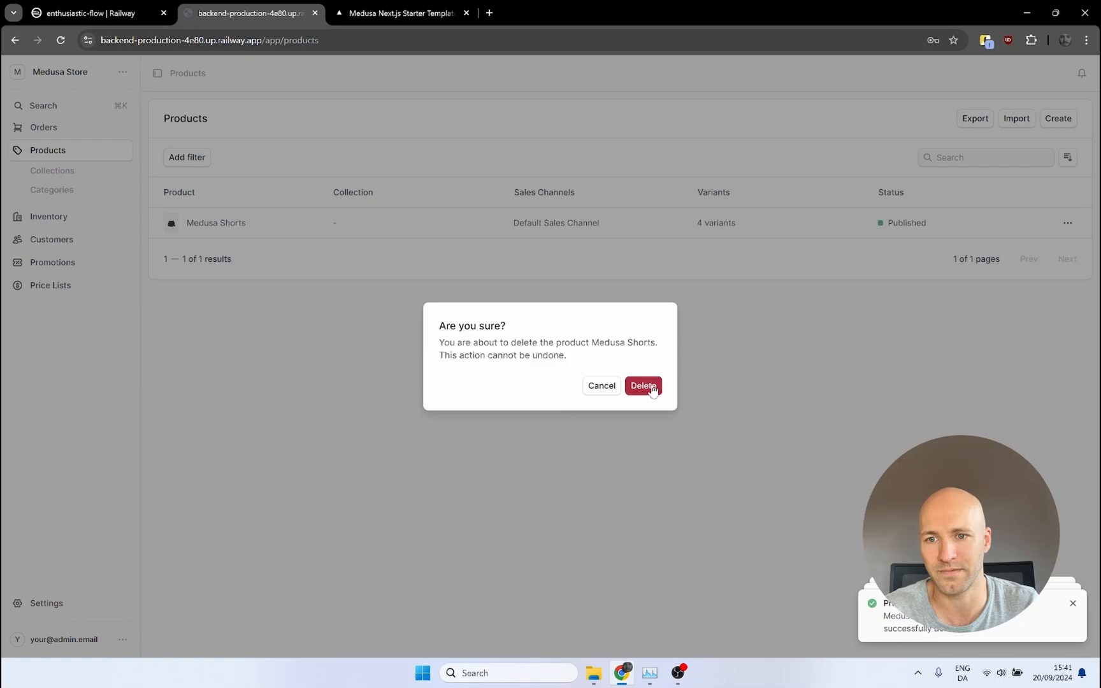
click(642, 386)
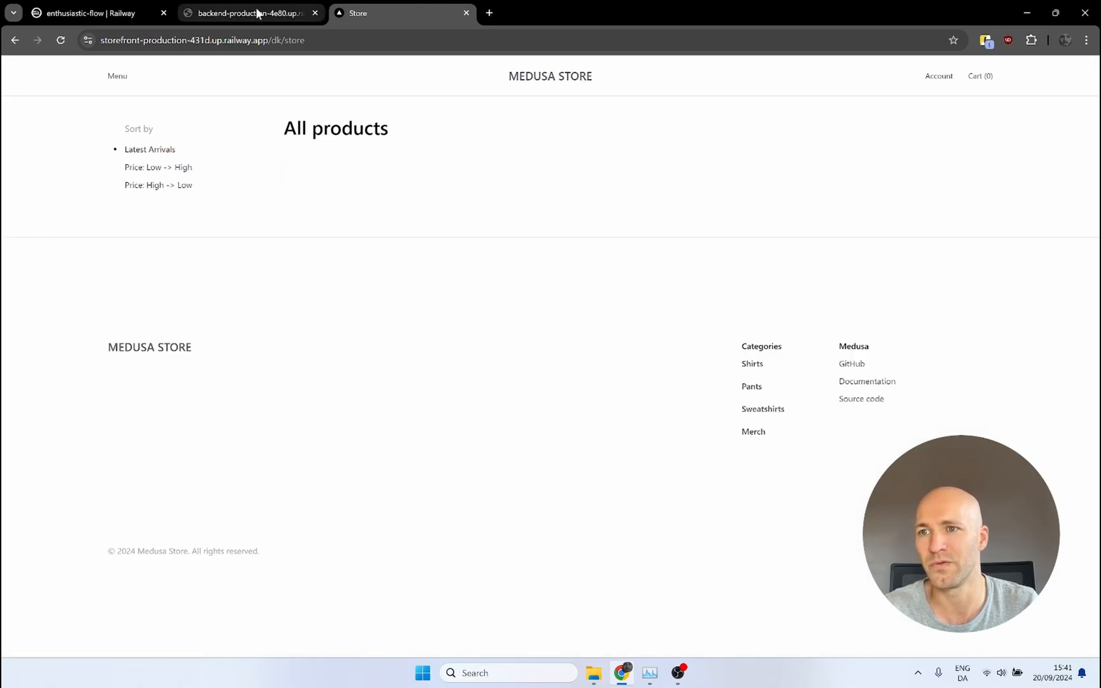
Check the admin product list shows no records, then return to the Railway project overview.
click(246, 12)
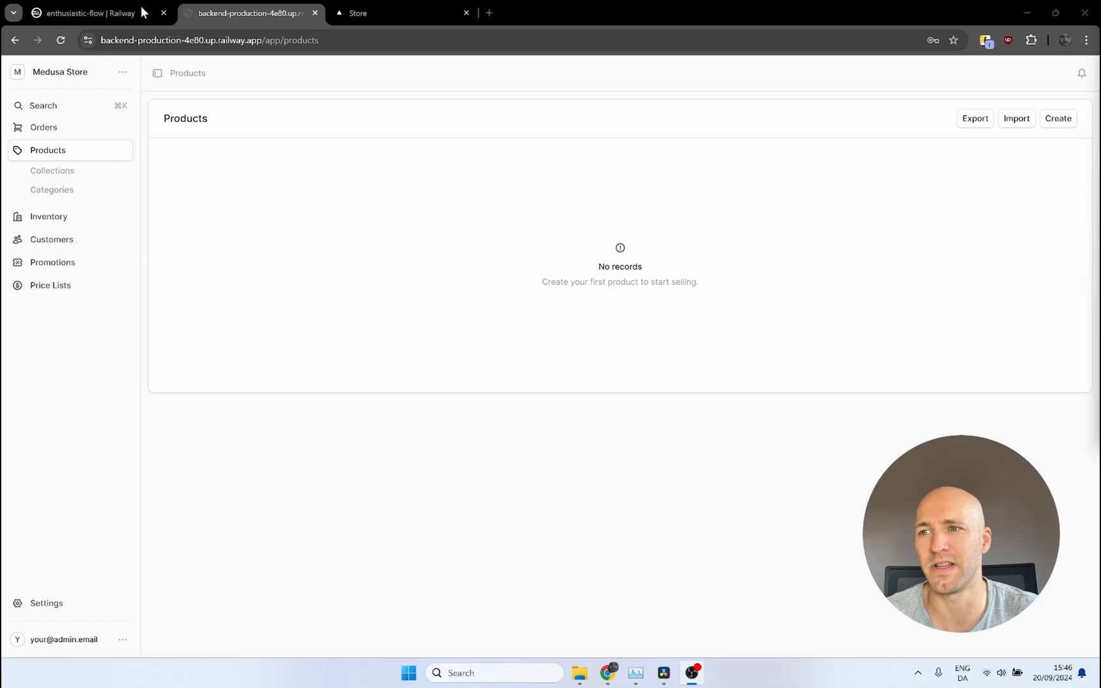
click(90, 13)
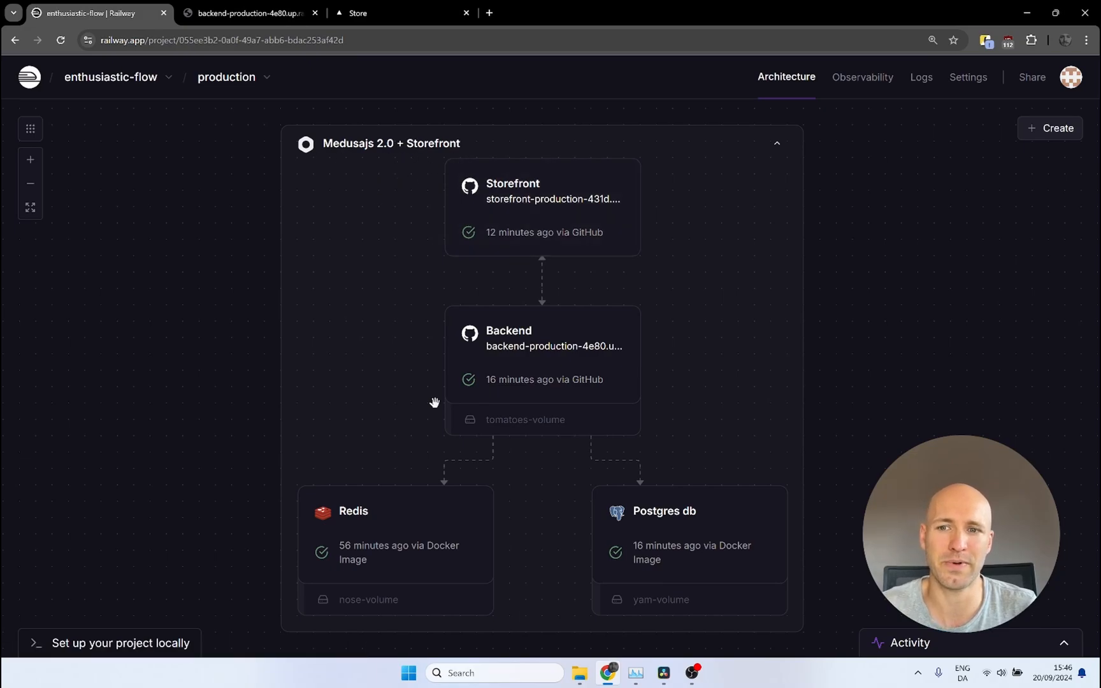
mouse_move(623, 341)
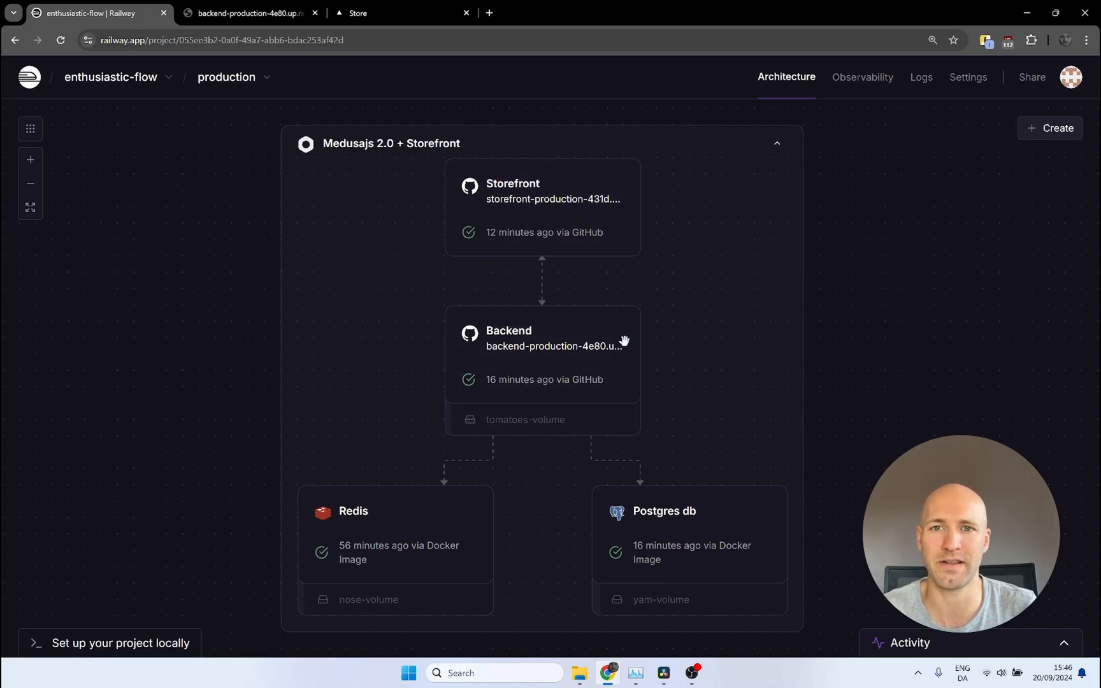
mouse_move(765, 243)
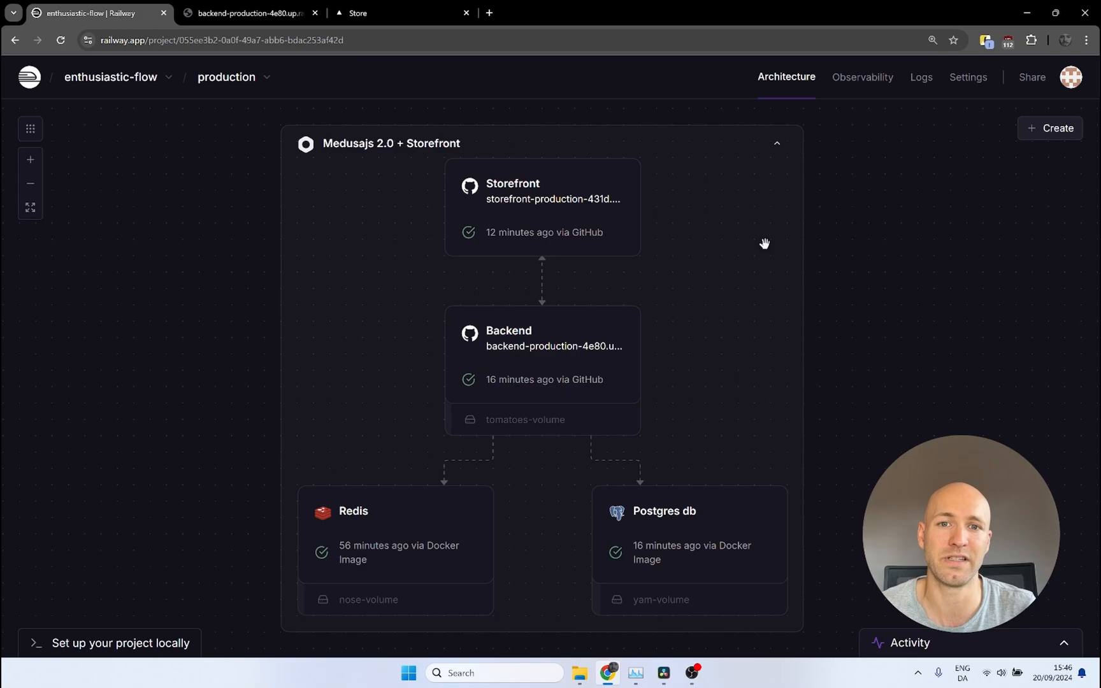
mouse_move(729, 356)
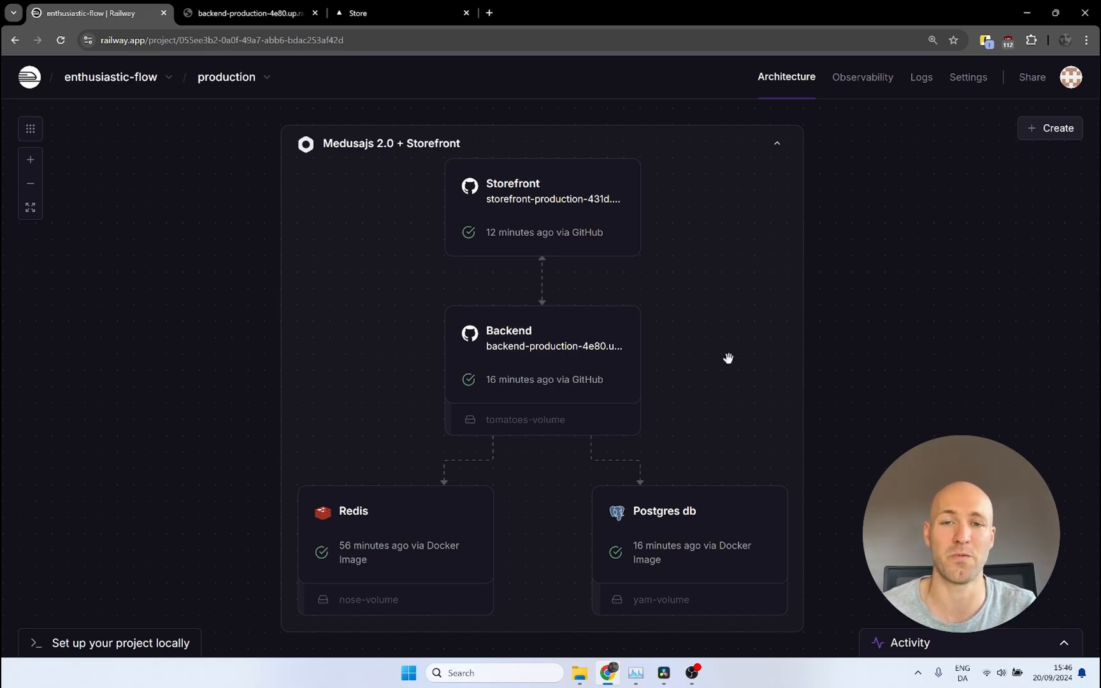
mouse_move(694, 459)
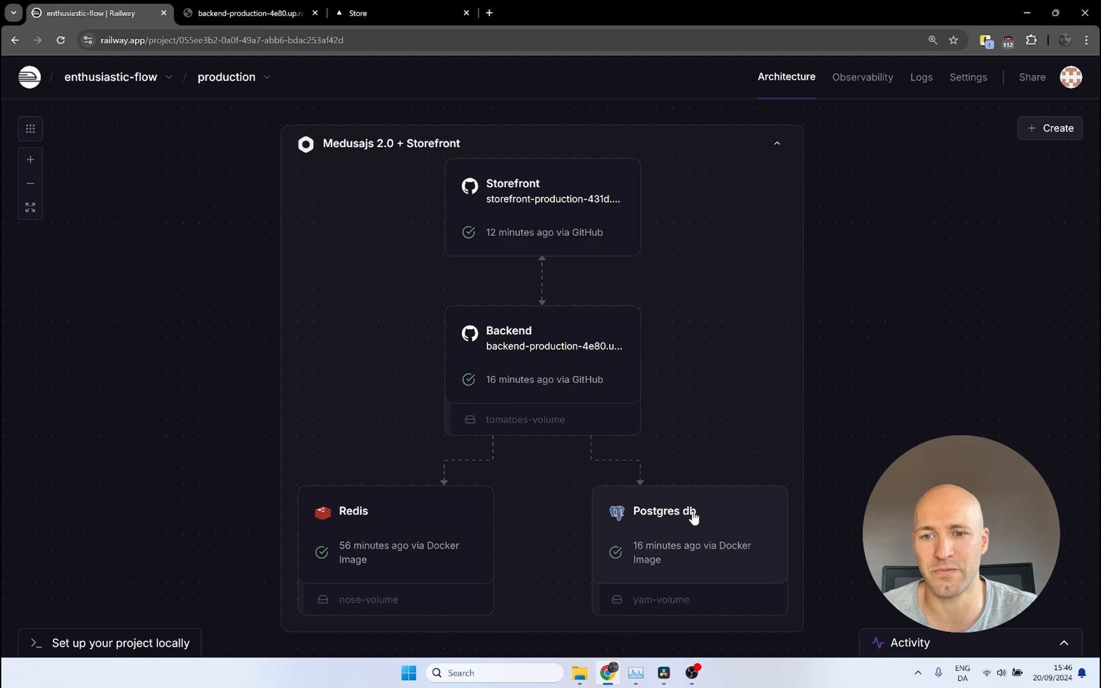
Delete the admin user row from the Postgres db user table and return to the store admin.
click(660, 511)
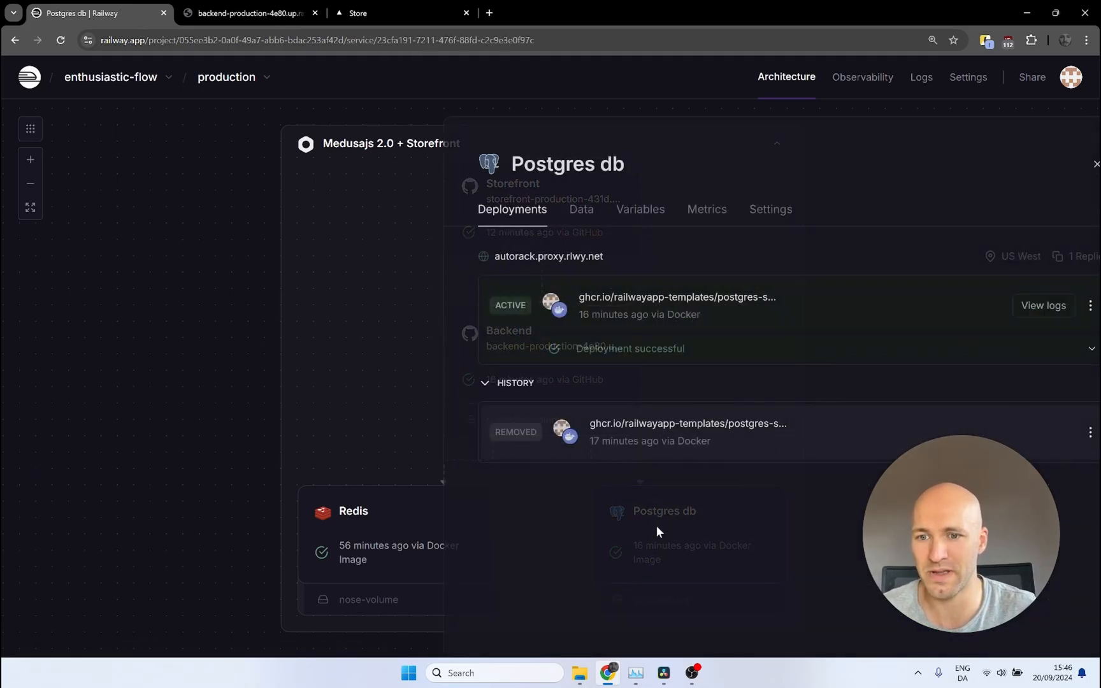
click(538, 209)
text(use)
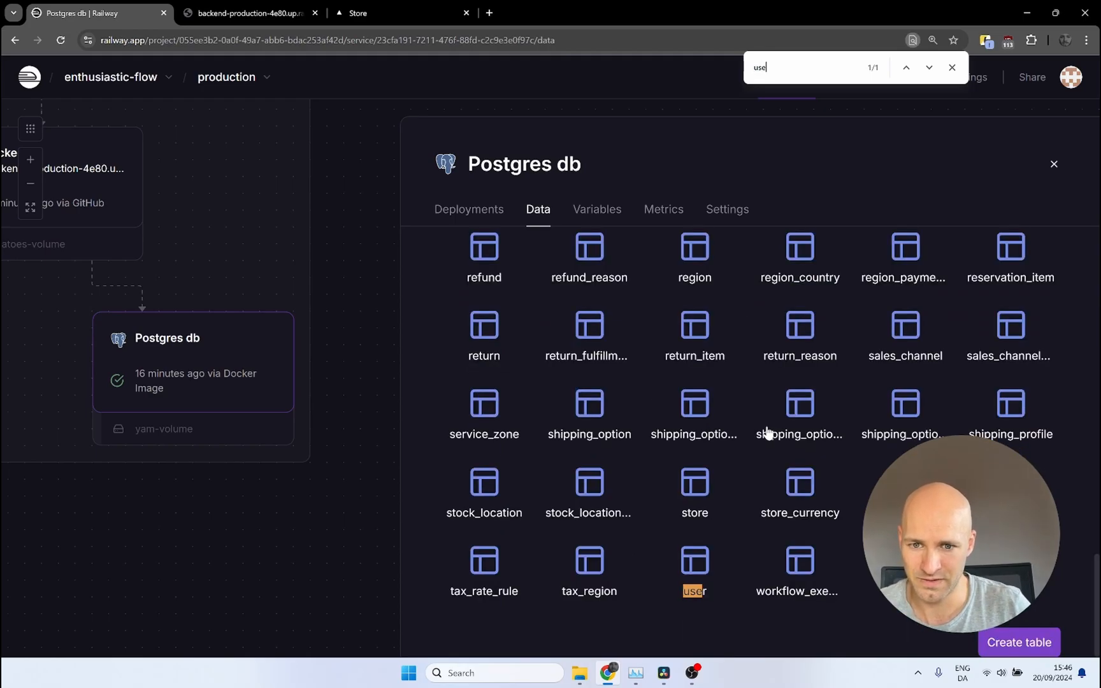
click(693, 559)
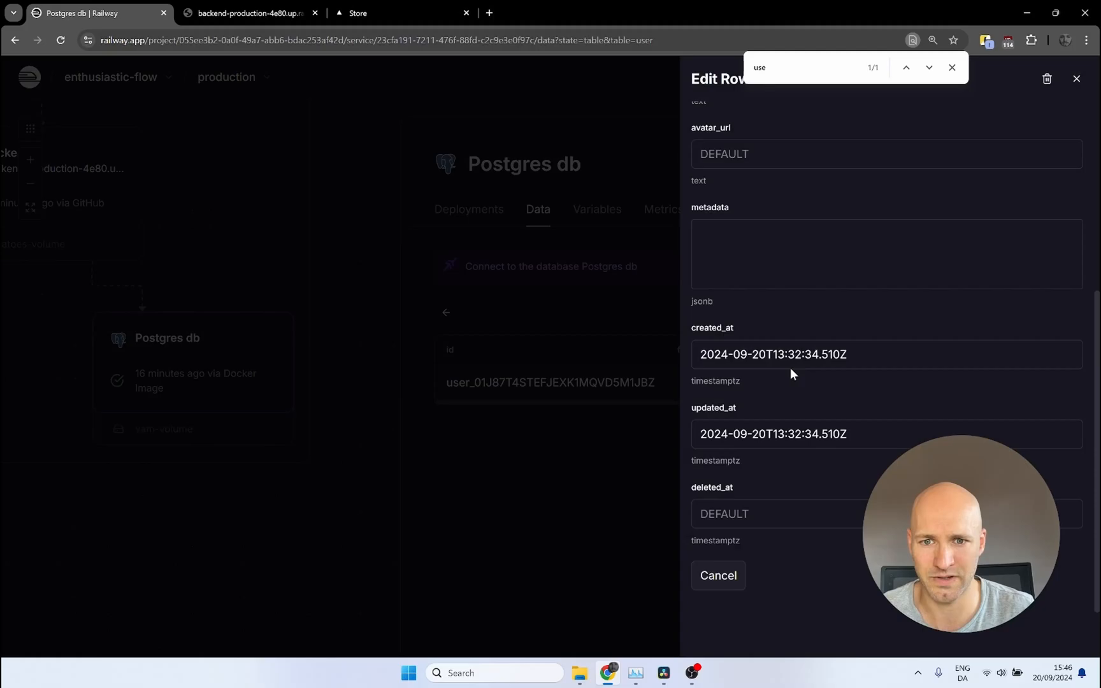
click(1046, 79)
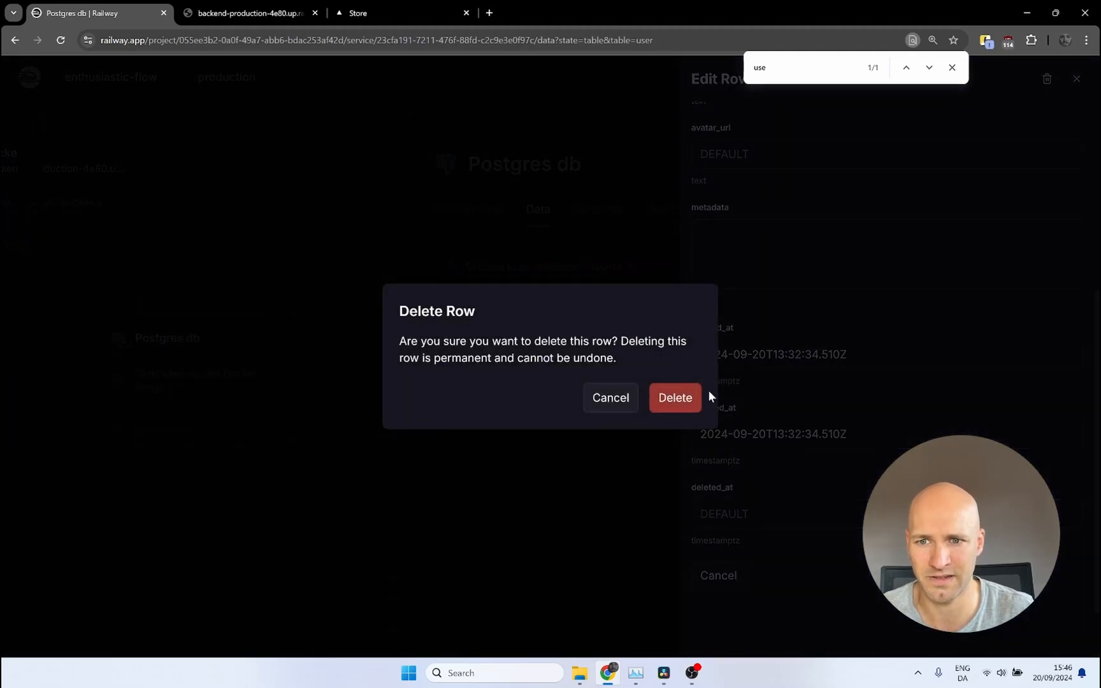
click(609, 397)
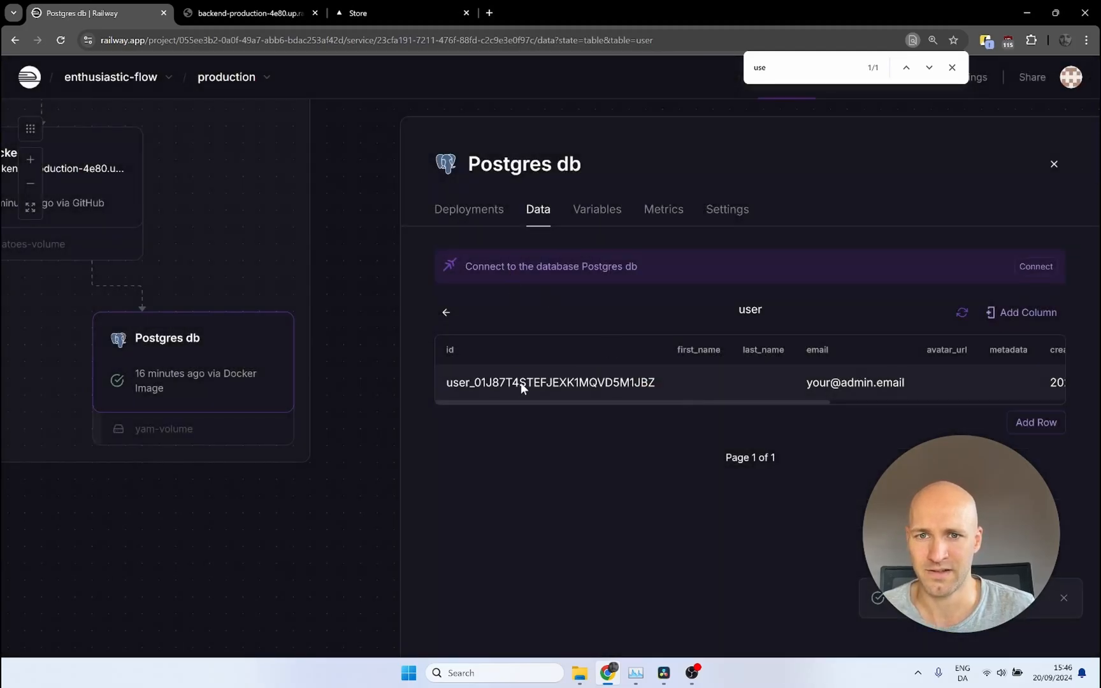
click(243, 13)
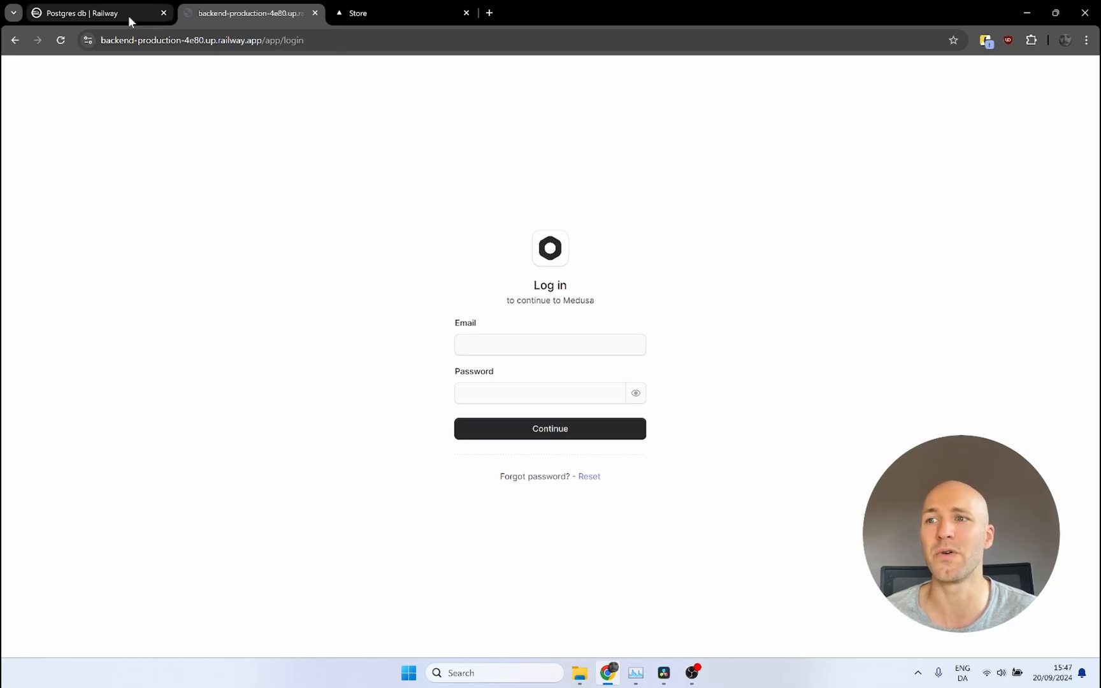
mouse_move(84, 13)
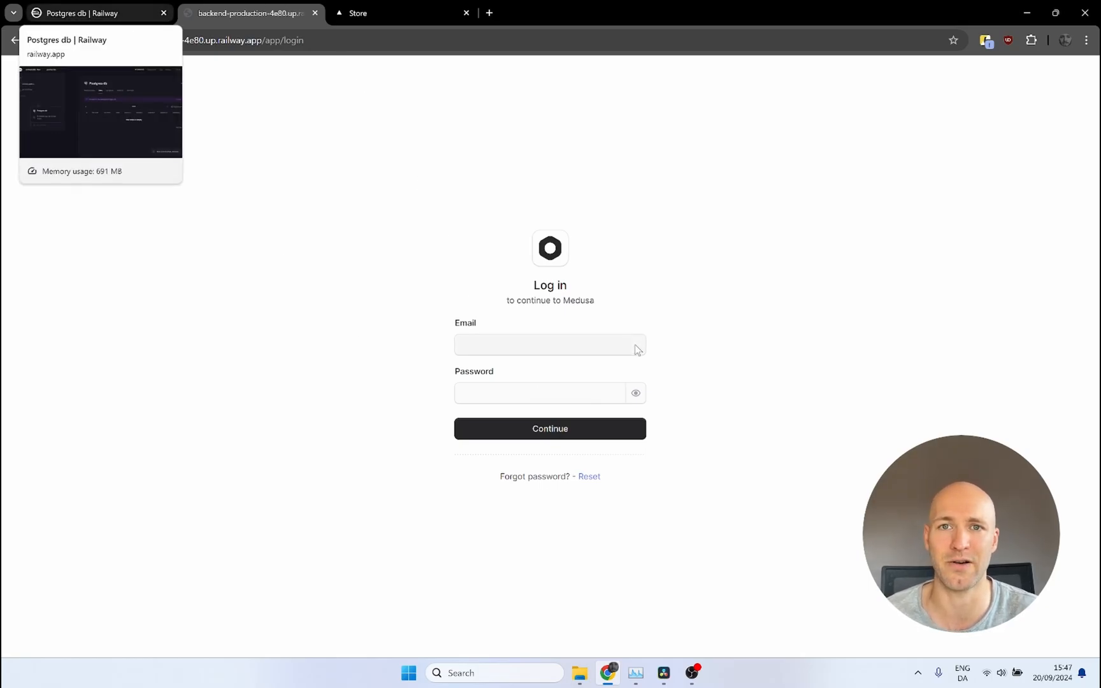
Return to Railway and close the Postgres db panel to show the project architecture.
click(92, 12)
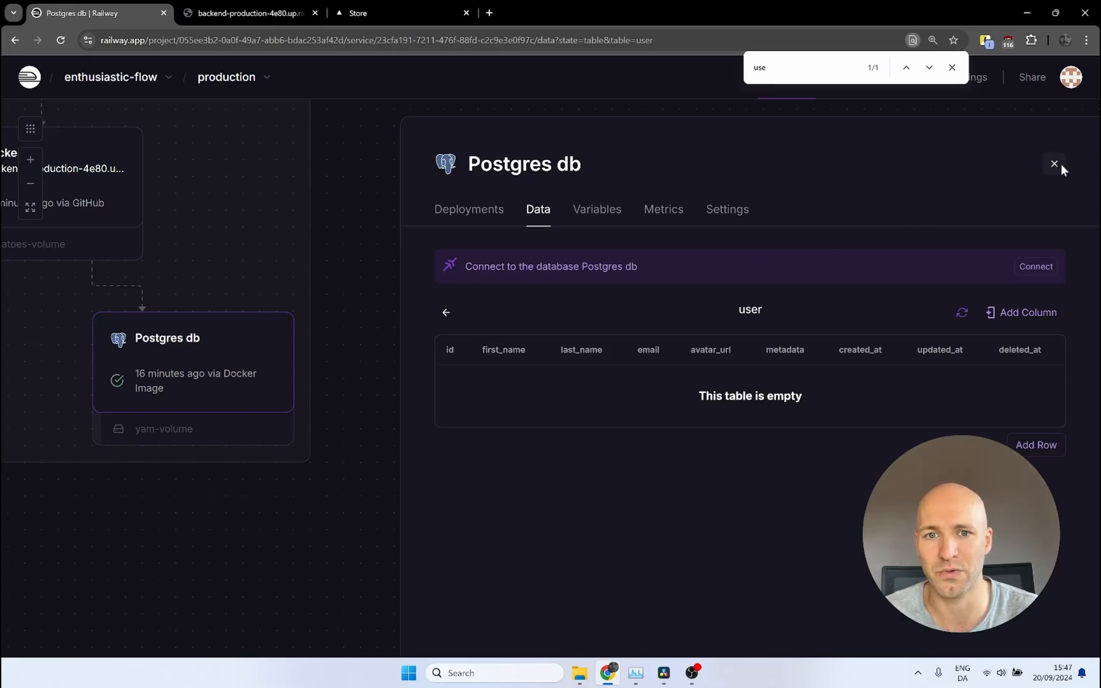
click(1053, 163)
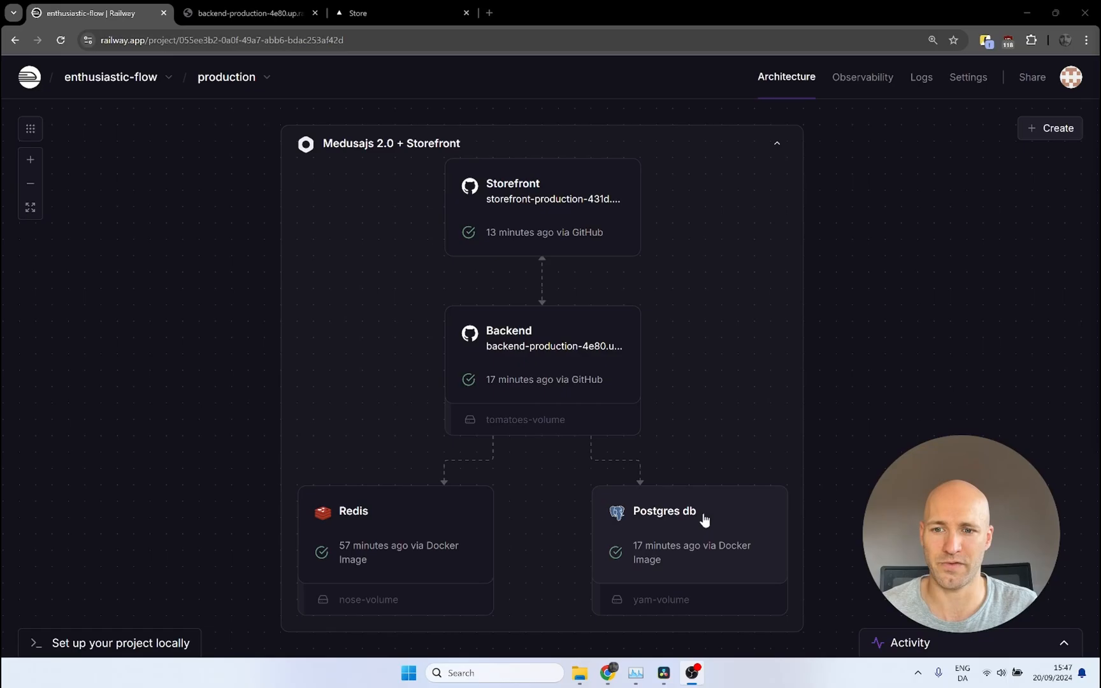
Rename Postgres db to 'Postgres failed' and move its card to the right of Backend.
click(663, 511)
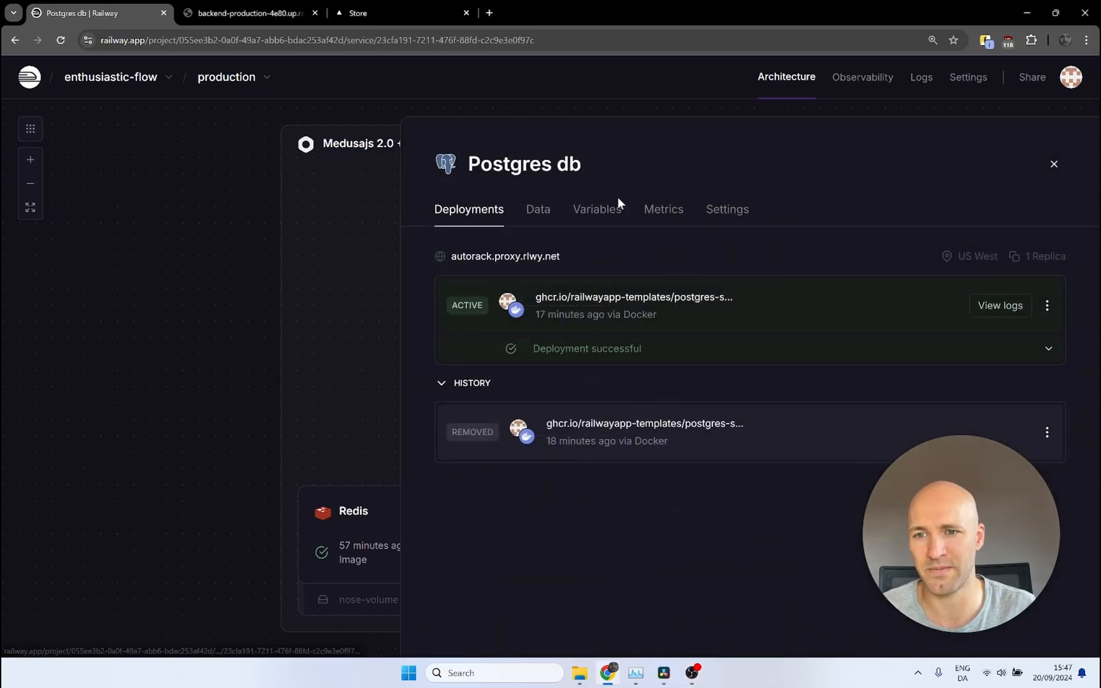
click(522, 163)
text(faile)
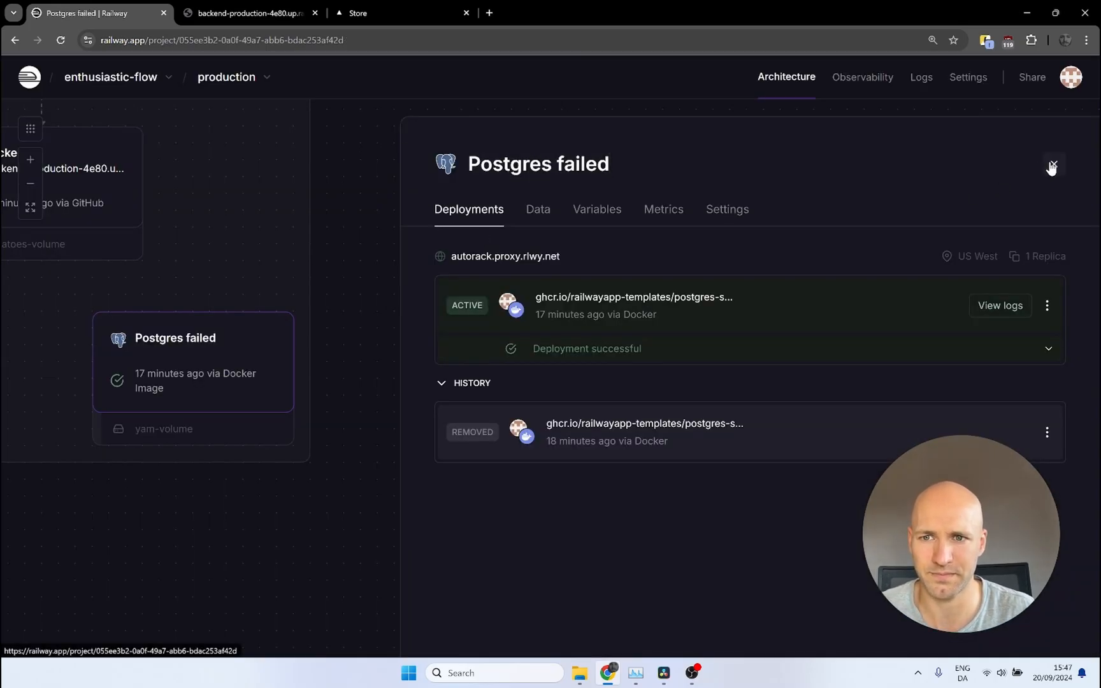
click(1051, 166)
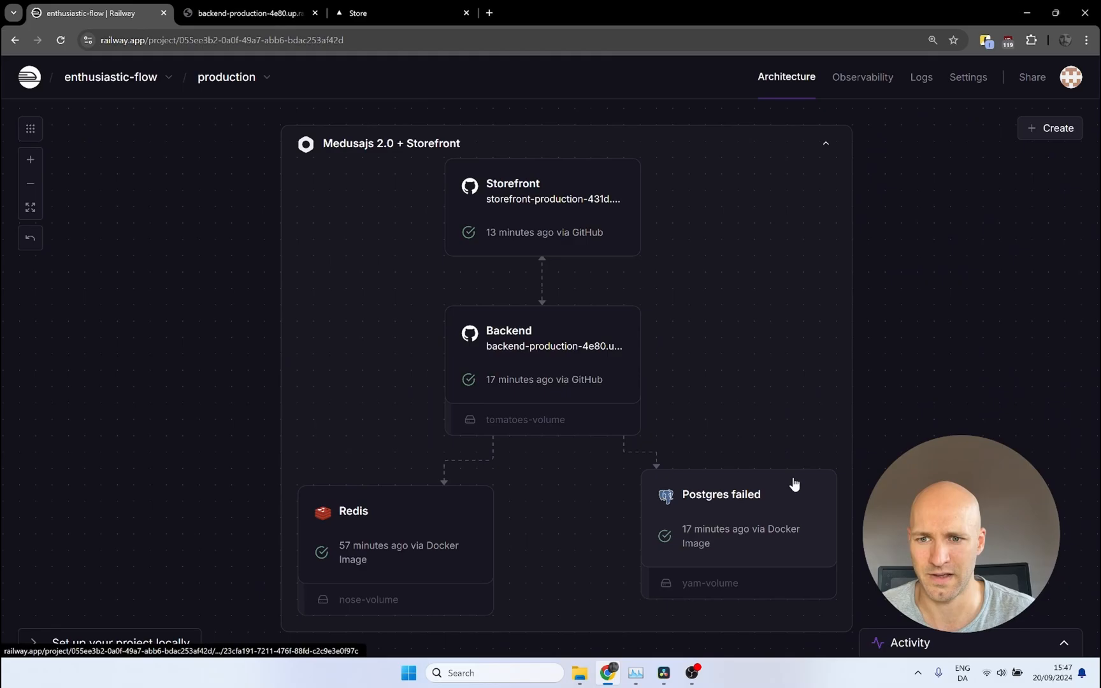
drag(720, 494, 867, 332)
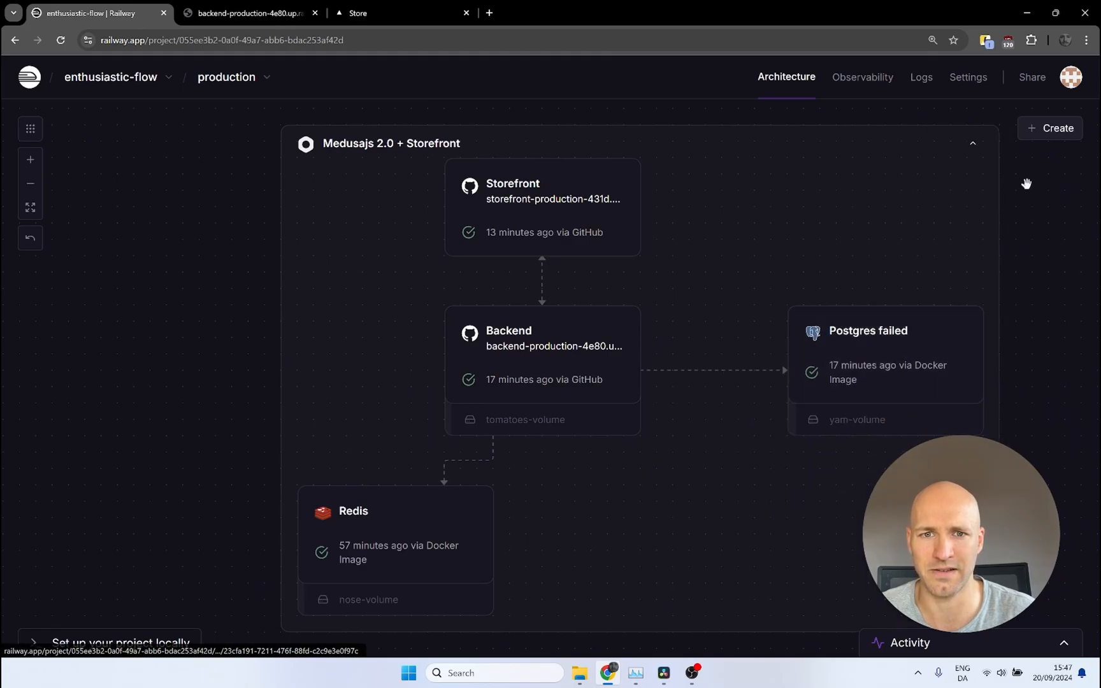
Add a new Postgres database service to the project and place its card below Backend.
click(1056, 127)
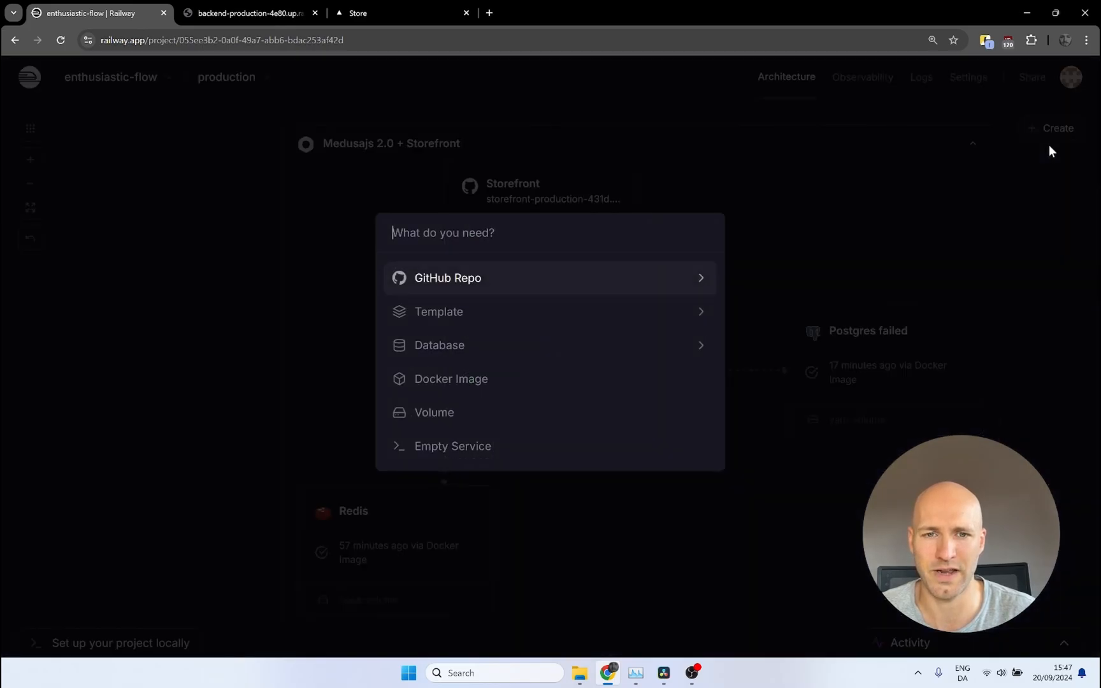
click(438, 345)
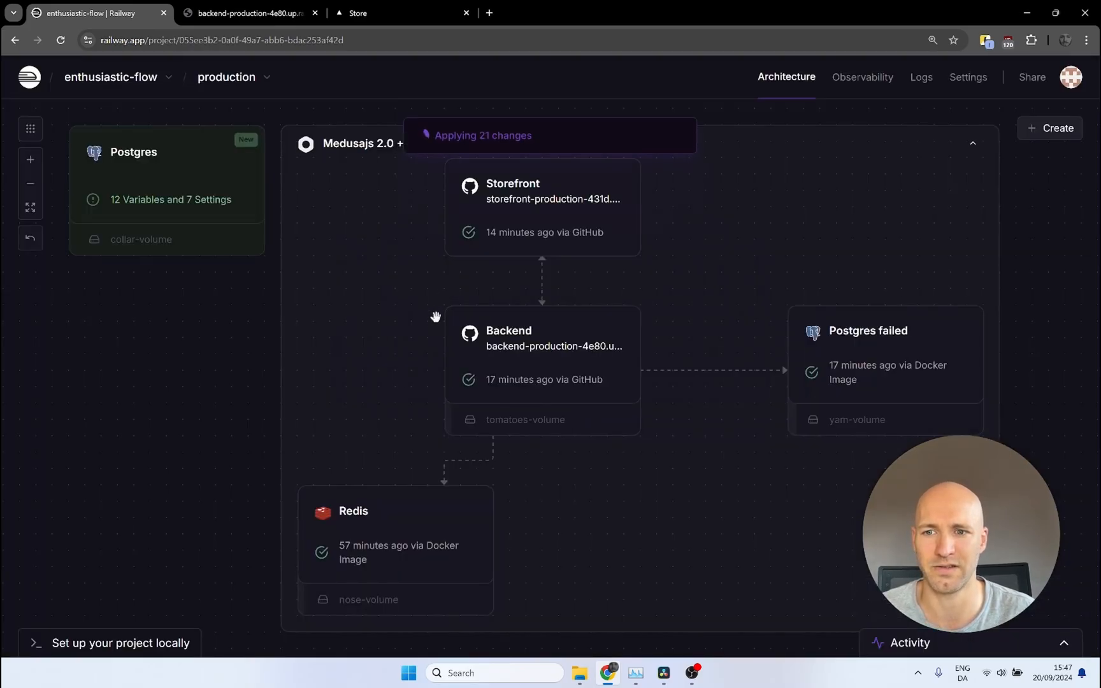
drag(436, 316, 464, 344)
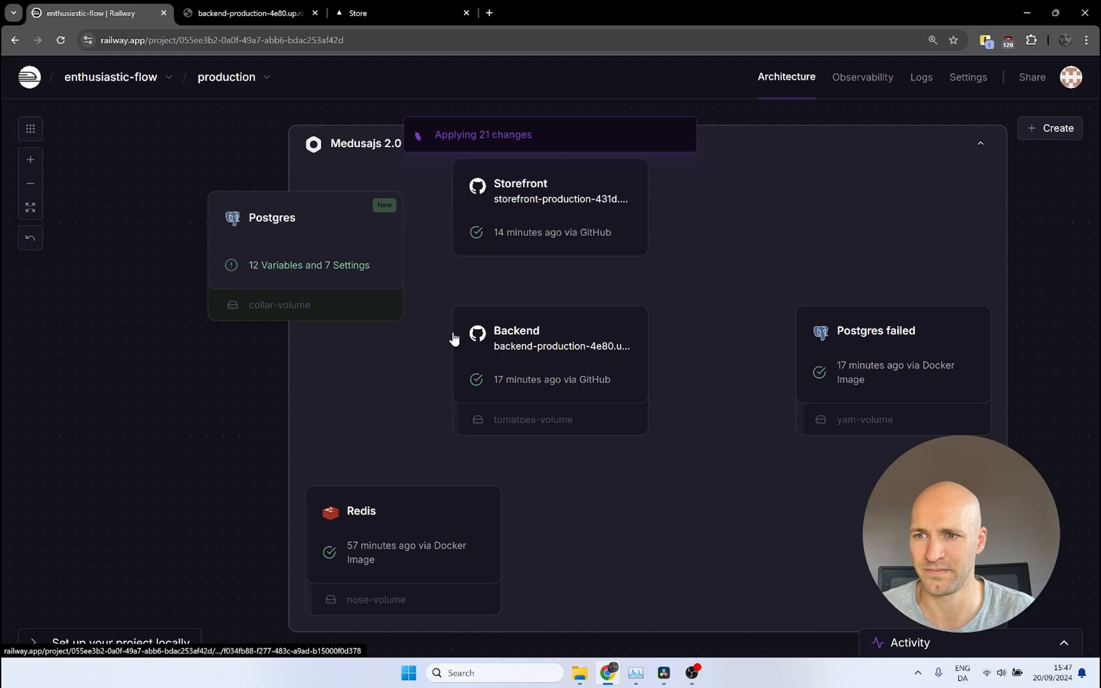
drag(271, 216, 482, 381)
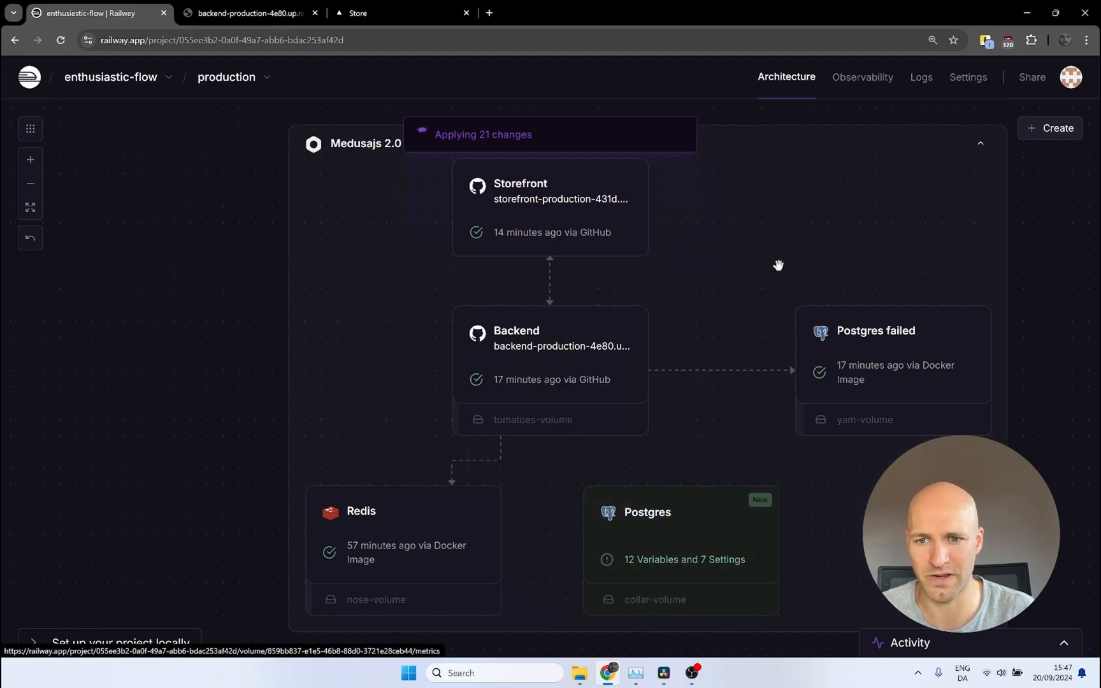
mouse_move(674, 526)
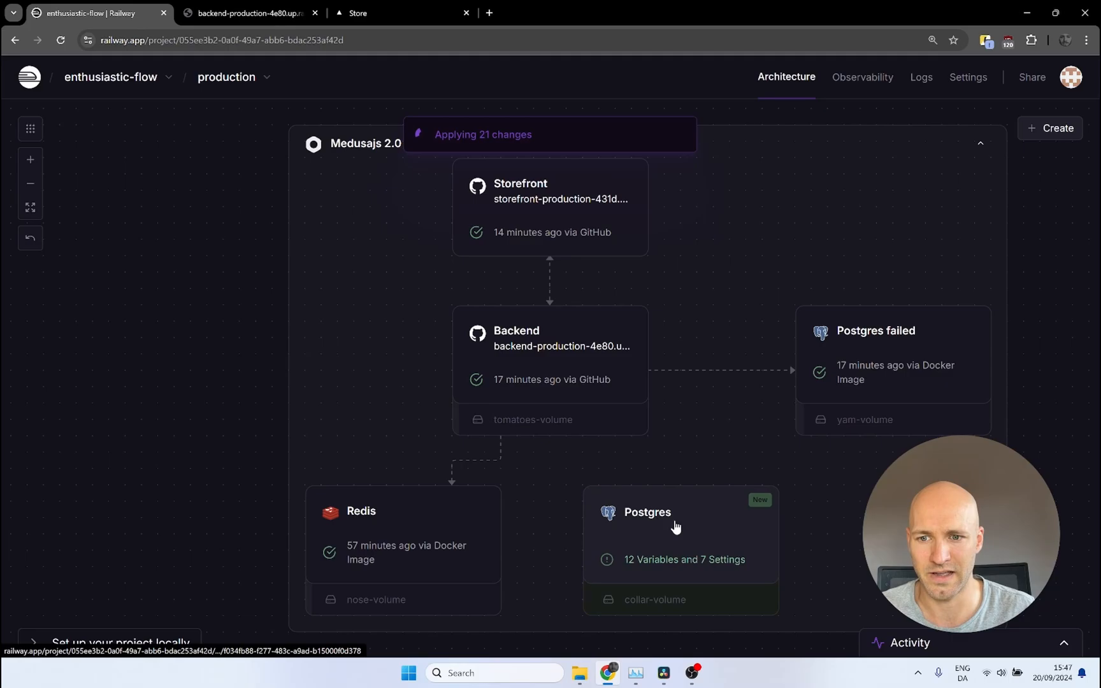
mouse_move(856, 342)
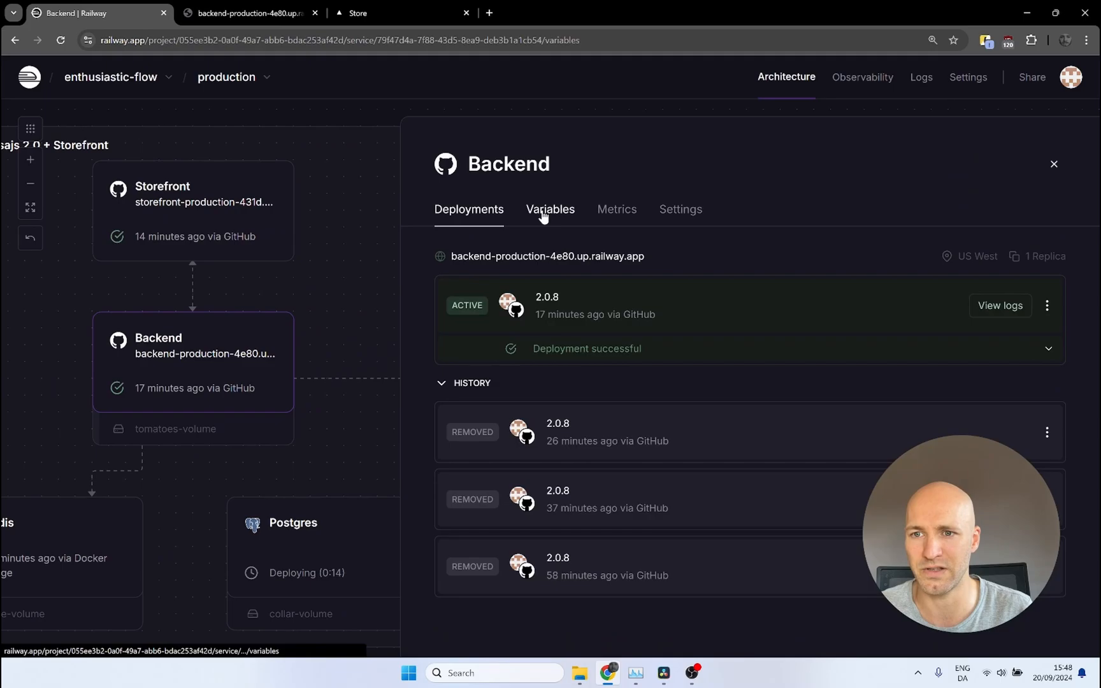
Set Backend's DATABASE_URL variable to reference ${{Postgres.DATABASE_PUBLIC_URL}} and save it.
click(549, 209)
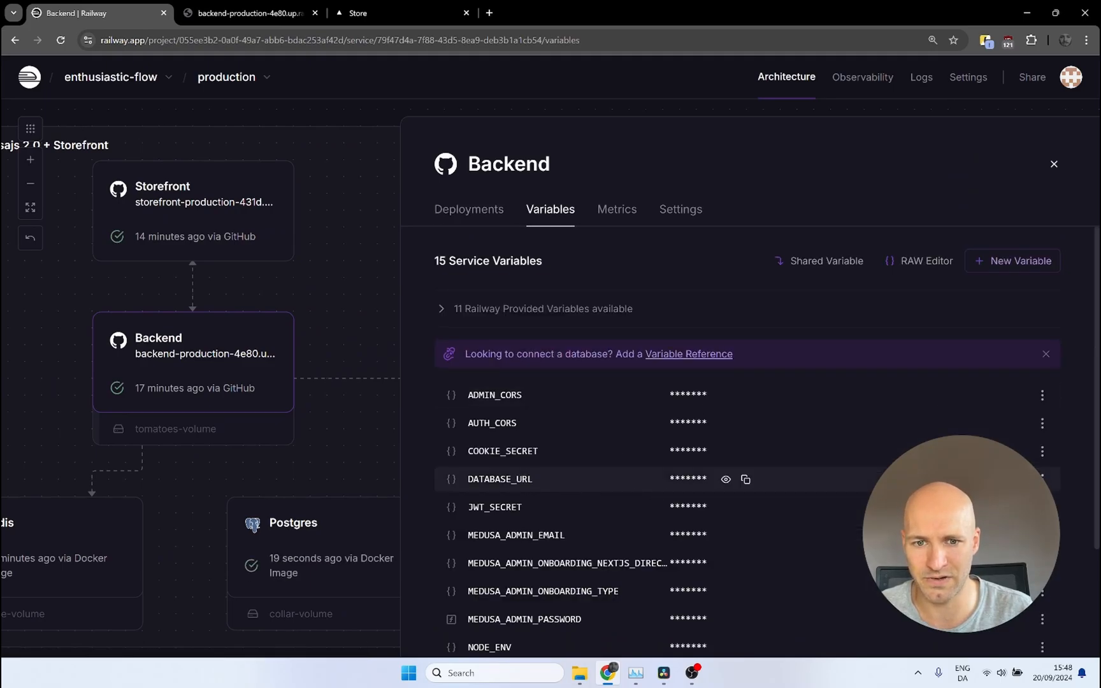
click(725, 479)
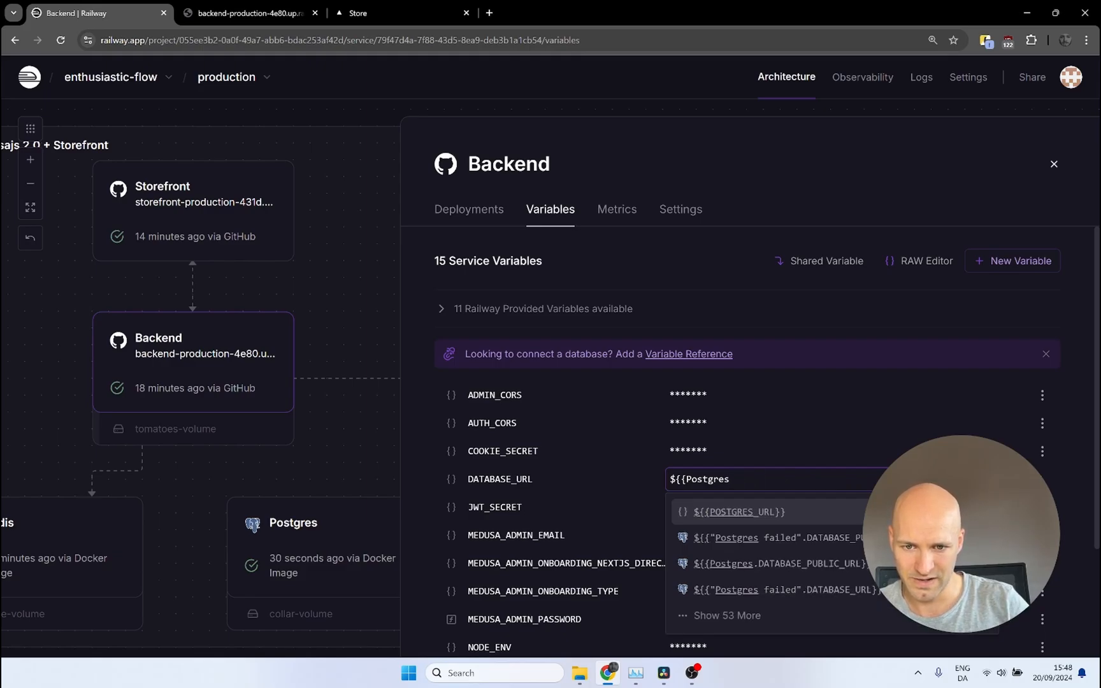
text(.)
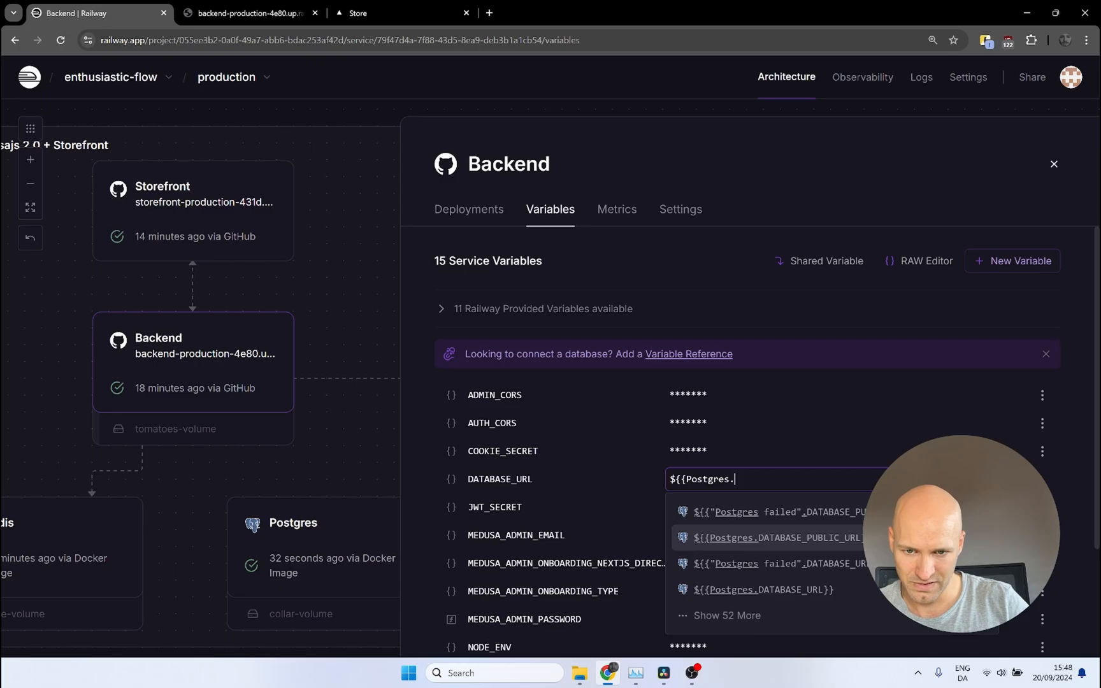
click(779, 538)
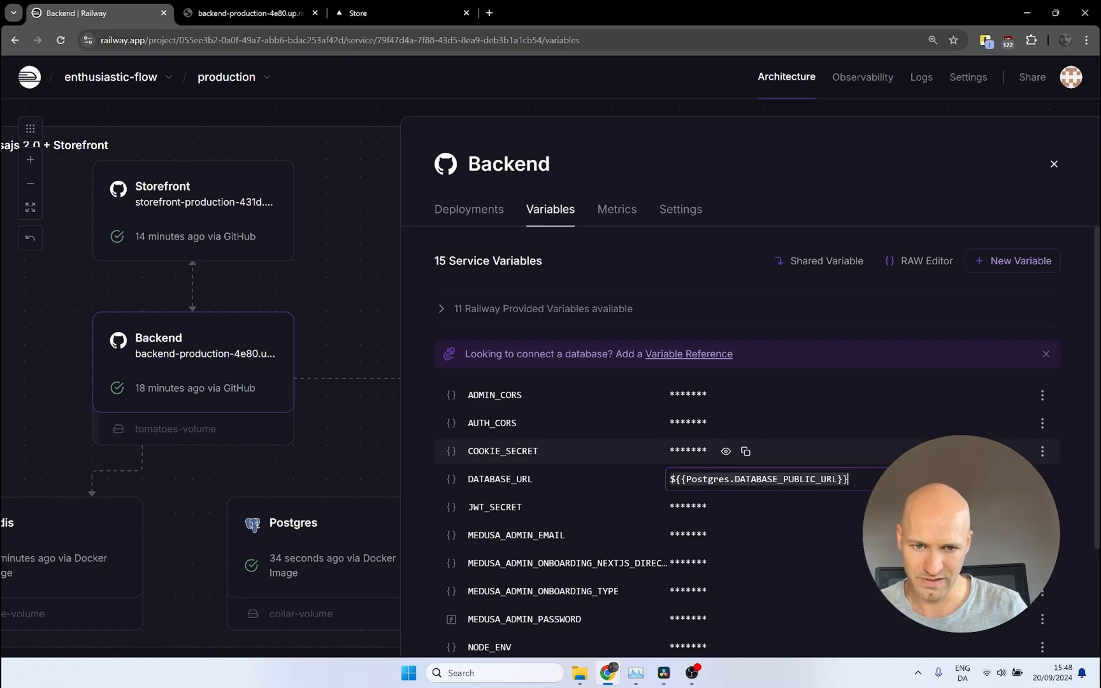
key(Enter)
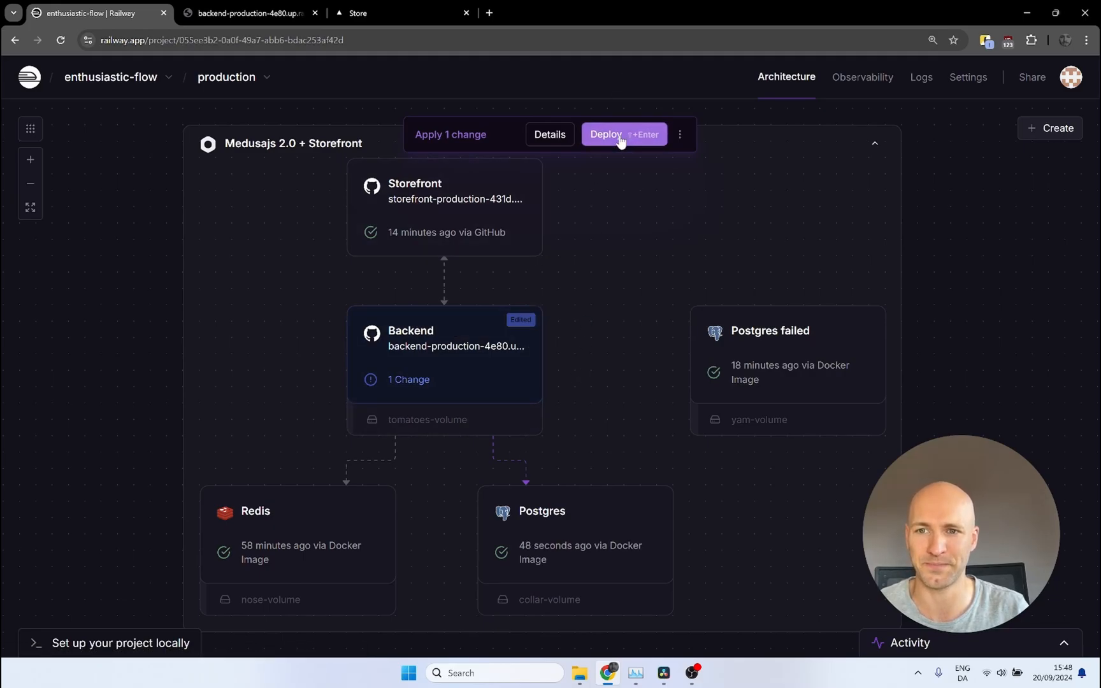
Deploy the one pending Backend change from the Apply bar.
click(620, 134)
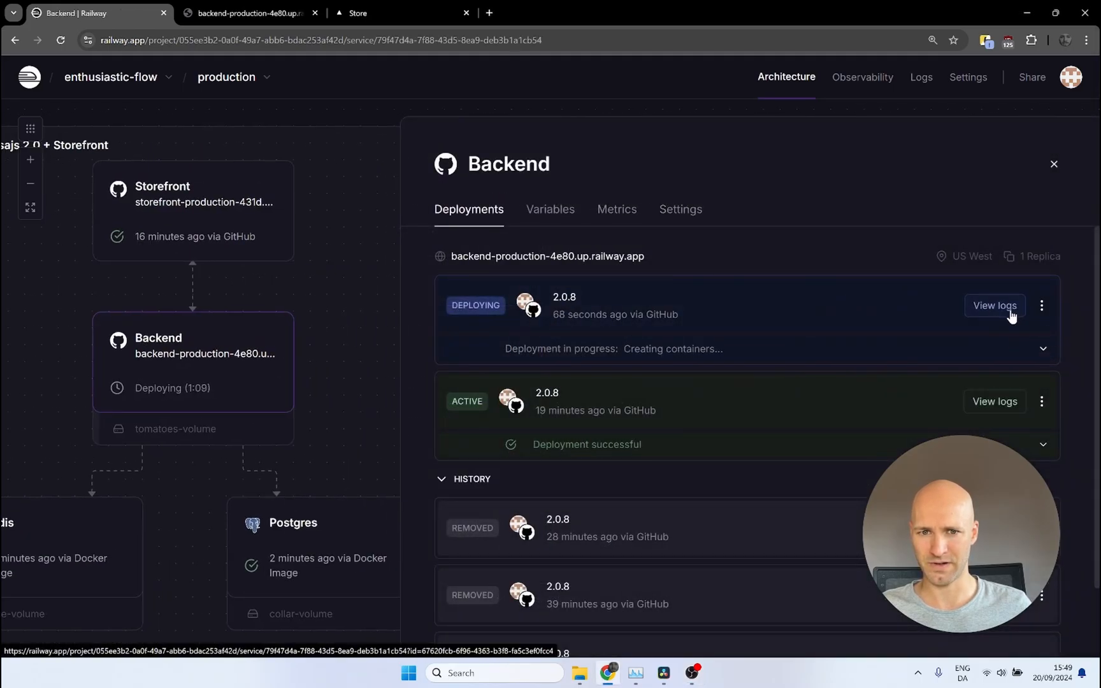
Review the new Backend deployment's build and deploy logs, then return to the project.
click(993, 304)
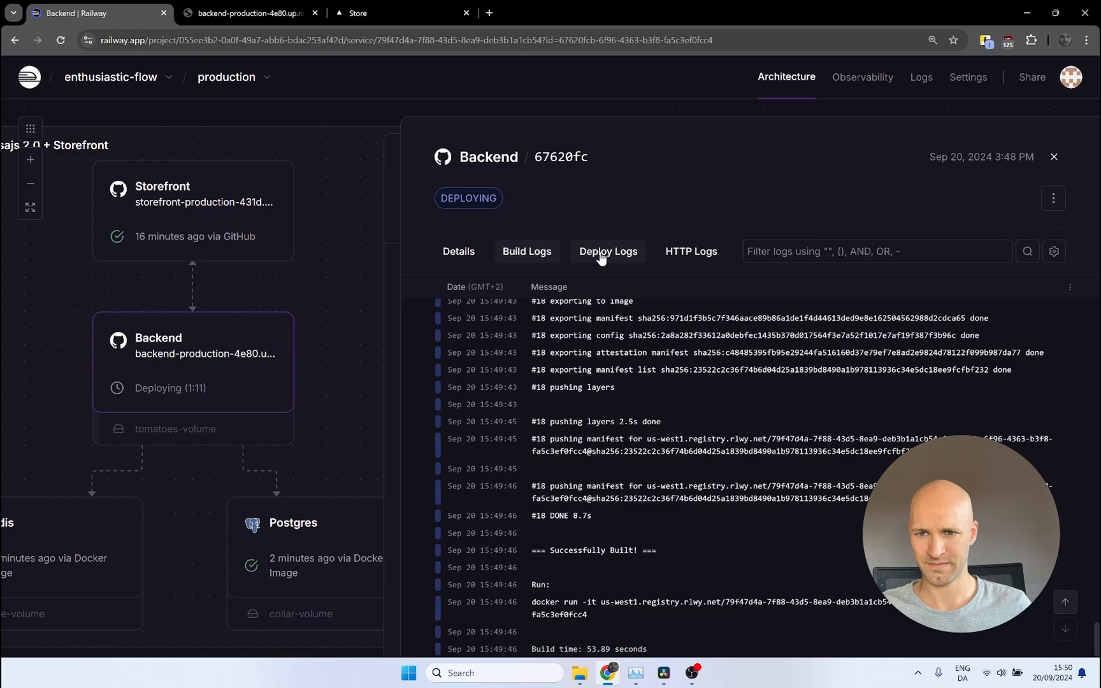
click(606, 251)
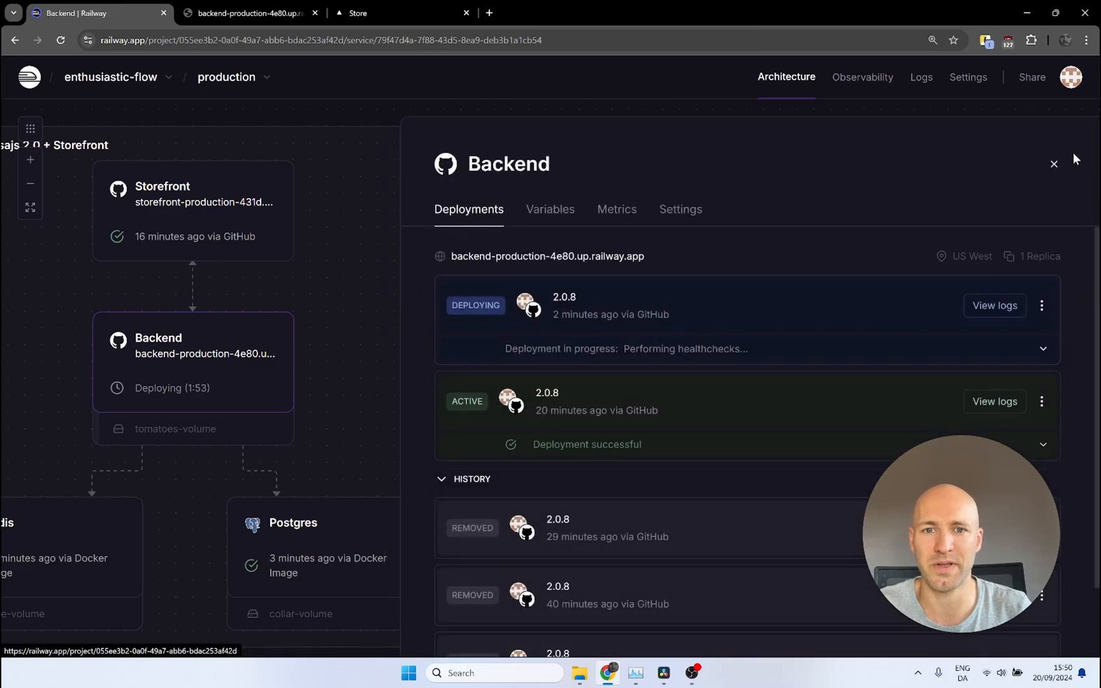
click(1052, 163)
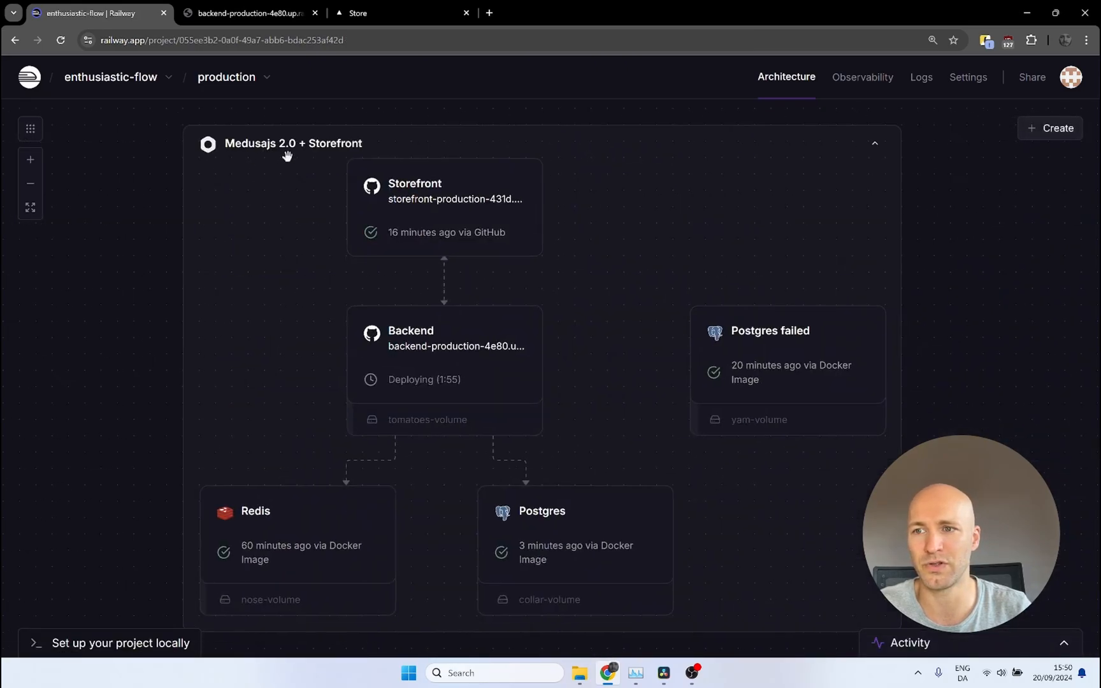
mouse_move(424, 226)
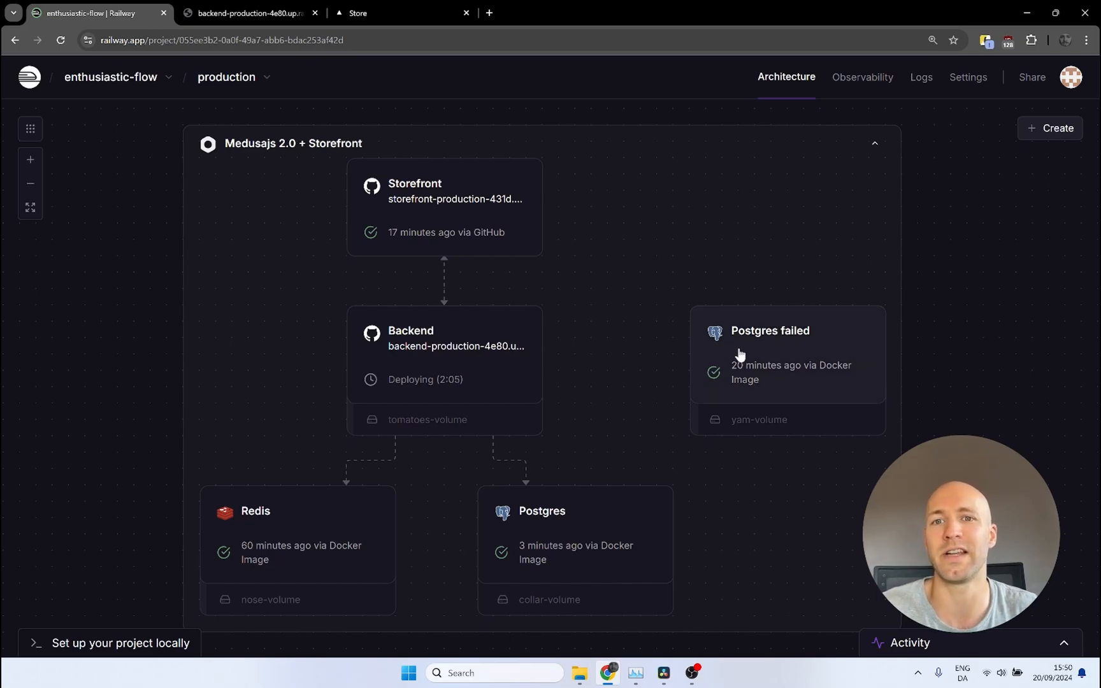
mouse_move(734, 276)
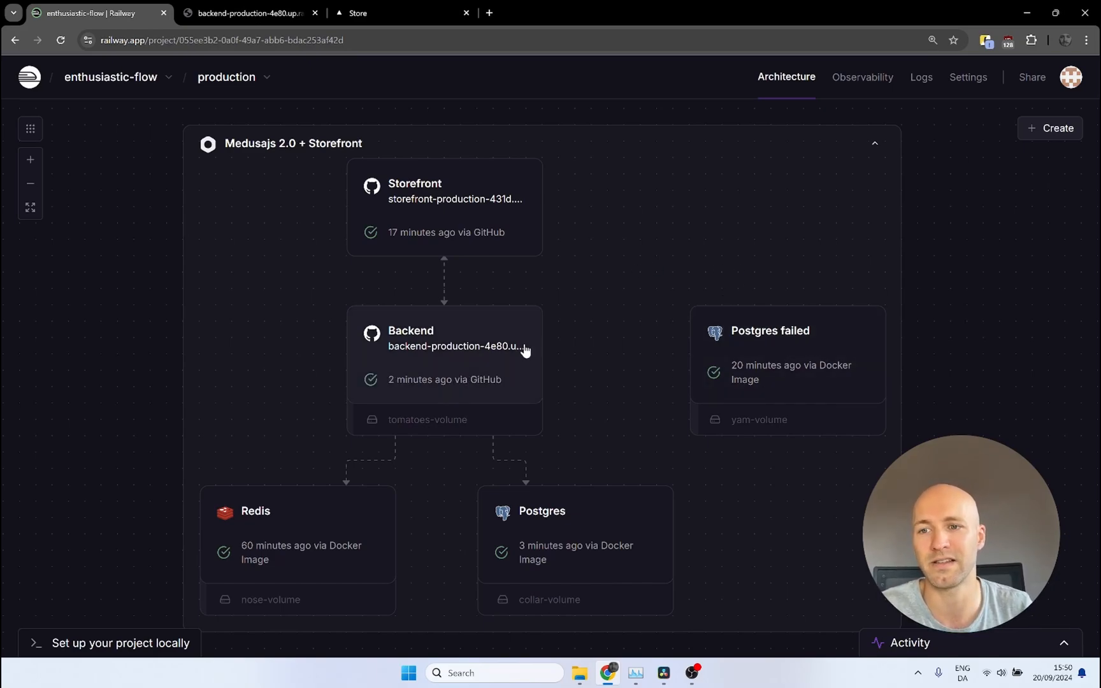
Follow the Backend service's link to its medusajs-2.0-for-railway-boilerplate GitHub repository.
click(443, 333)
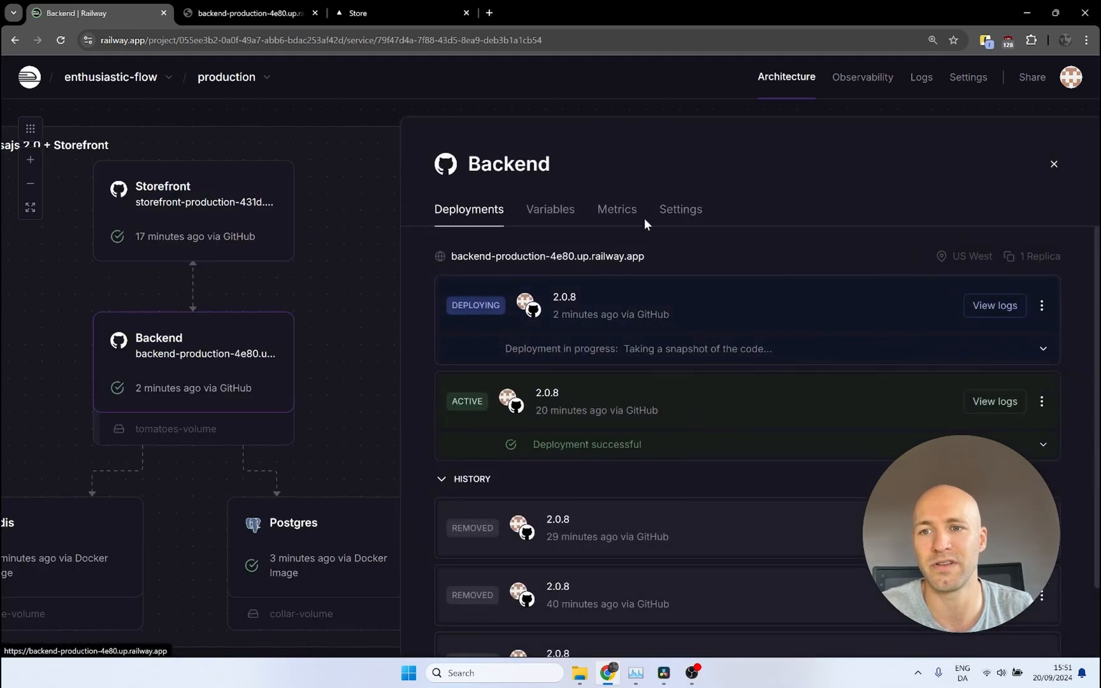
click(679, 209)
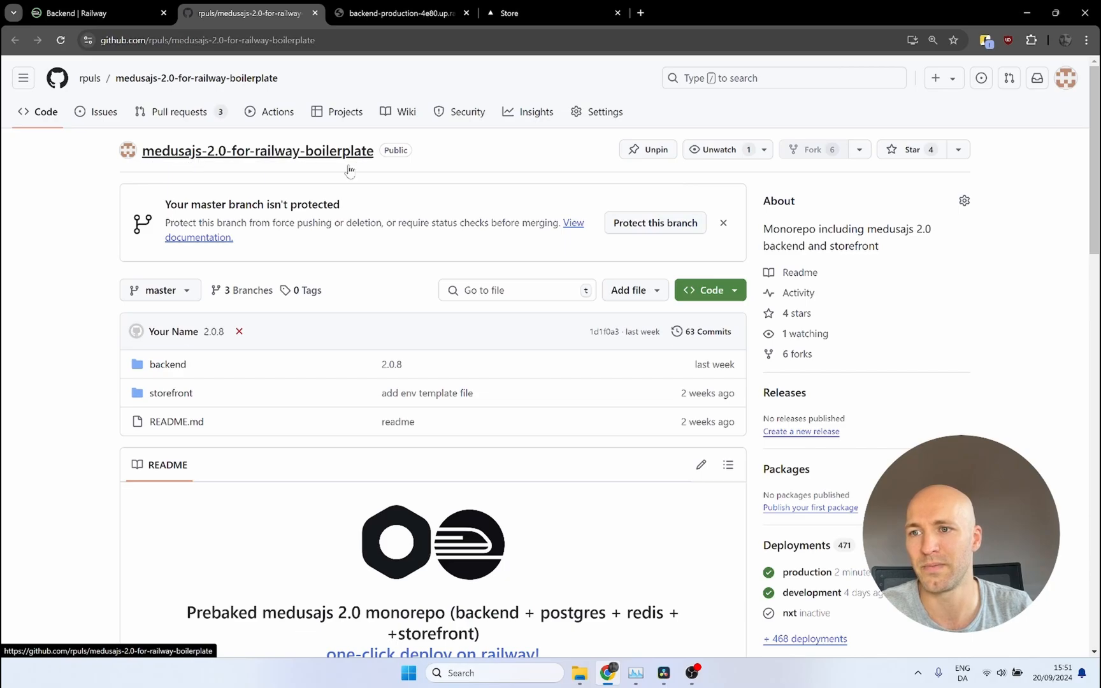
Browse to backend/script/seedOnce.js in the repository to inspect the seeding script.
click(167, 363)
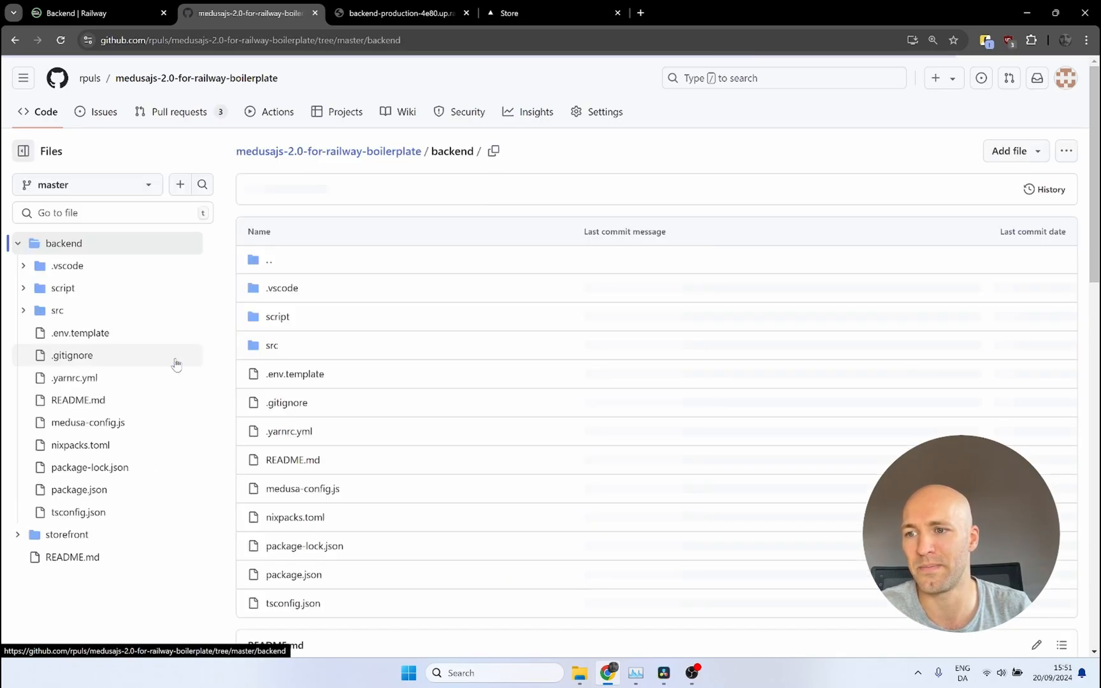
click(276, 316)
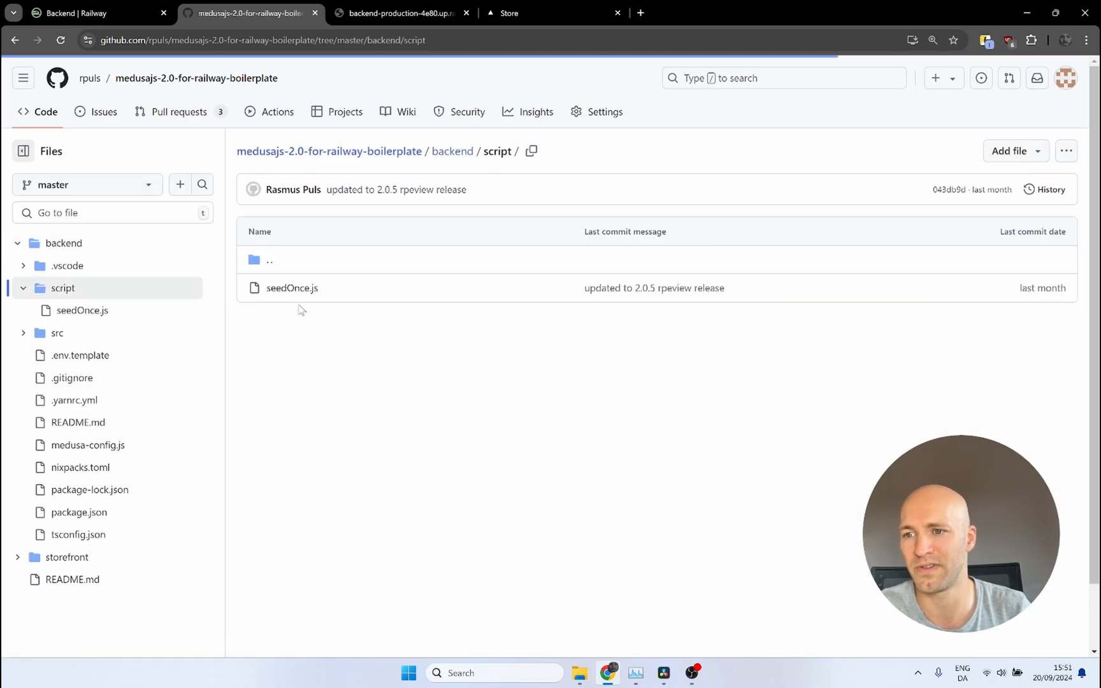
click(292, 288)
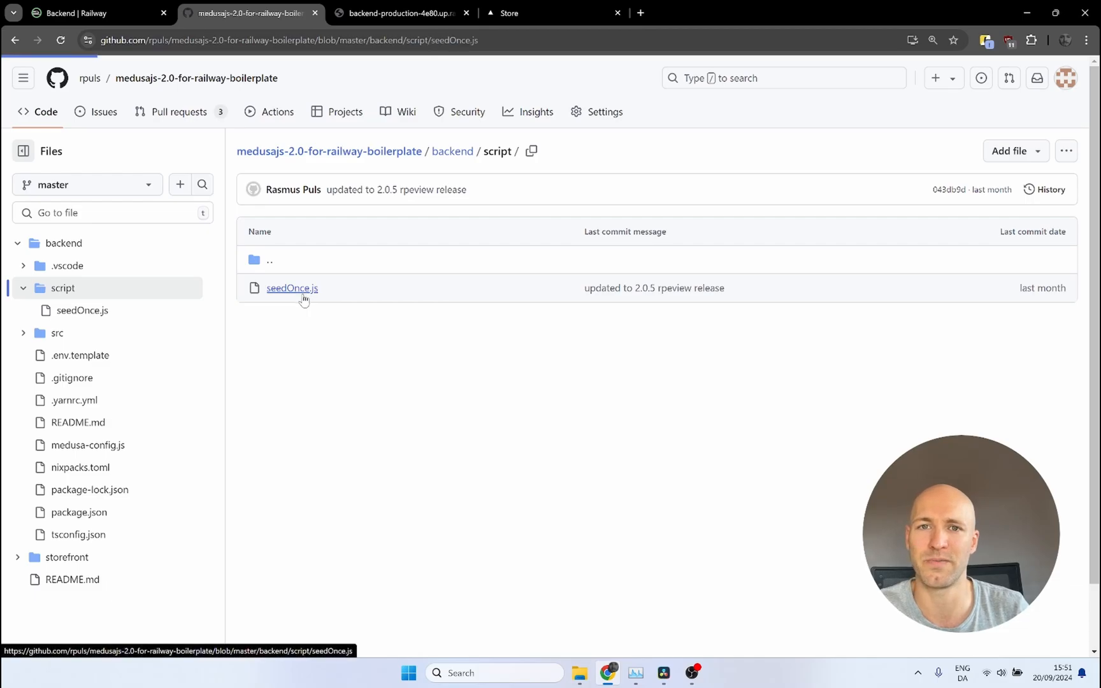
click(291, 288)
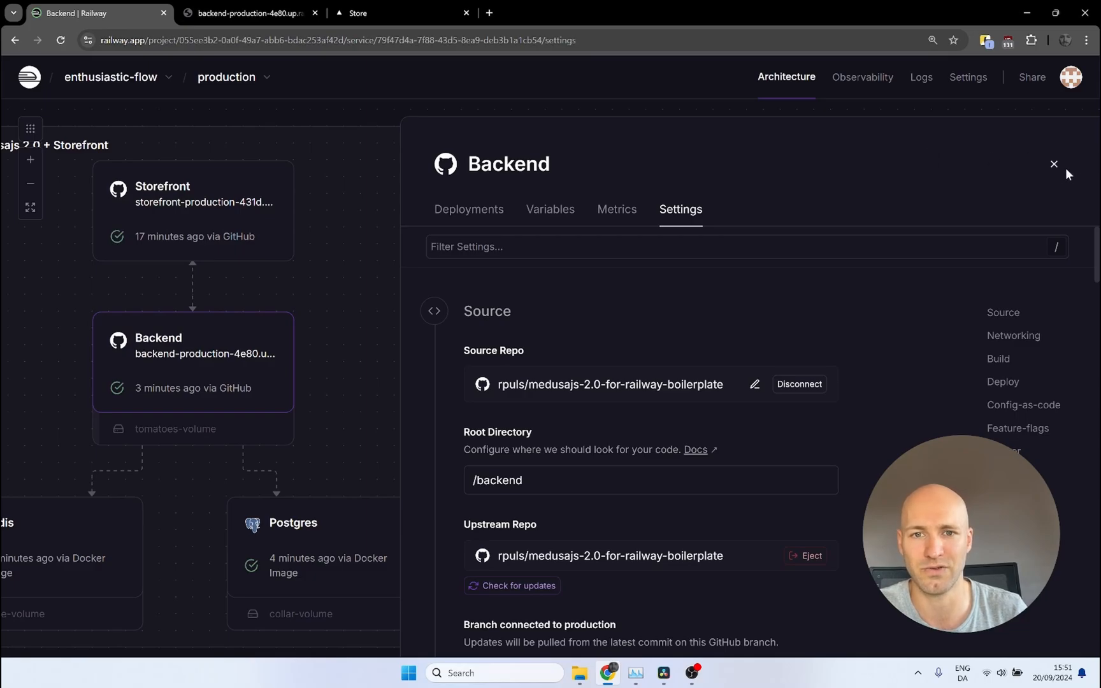
Reposition the Postgres failed card next to Postgres and view Backend's 15 service variables.
click(1054, 163)
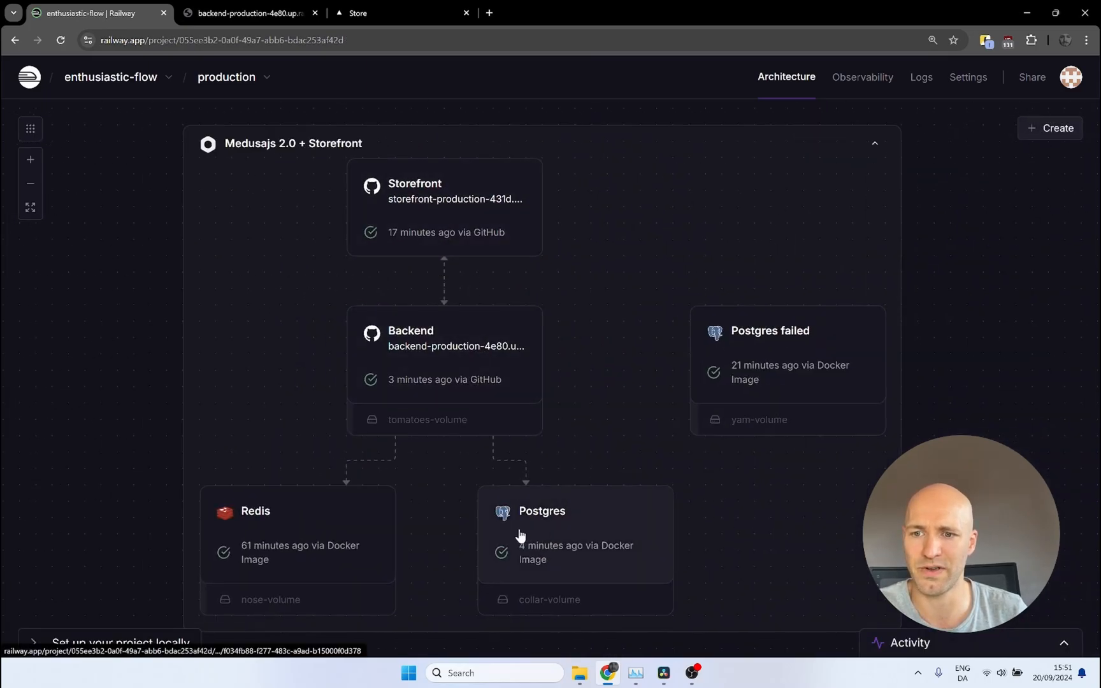
drag(786, 331, 786, 444)
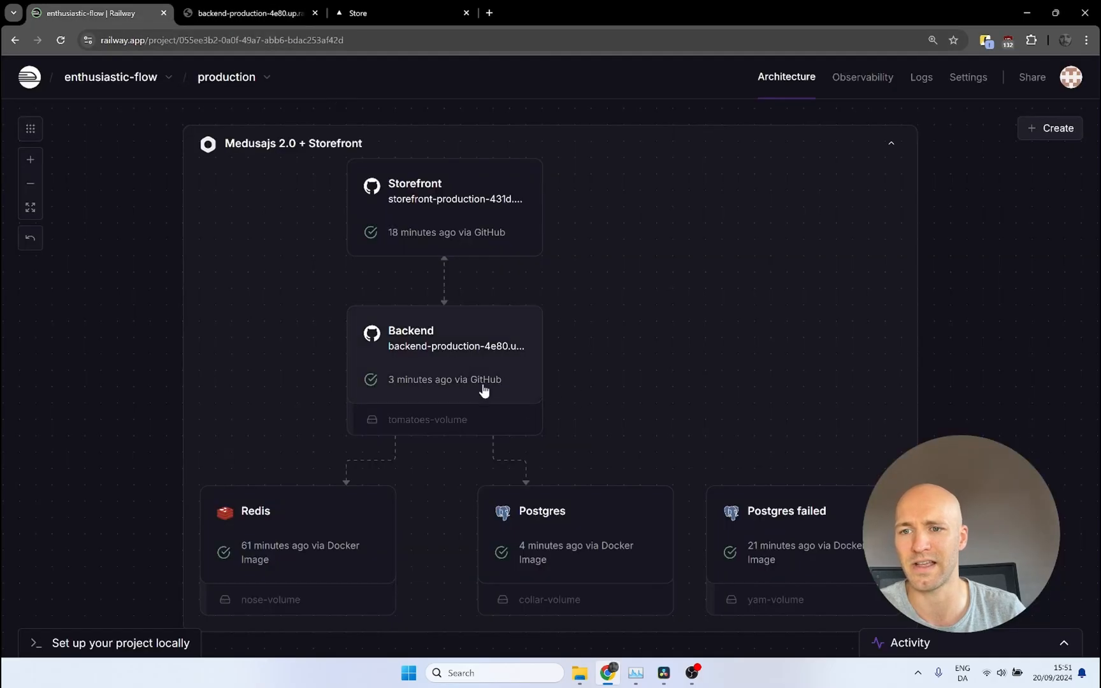
click(444, 344)
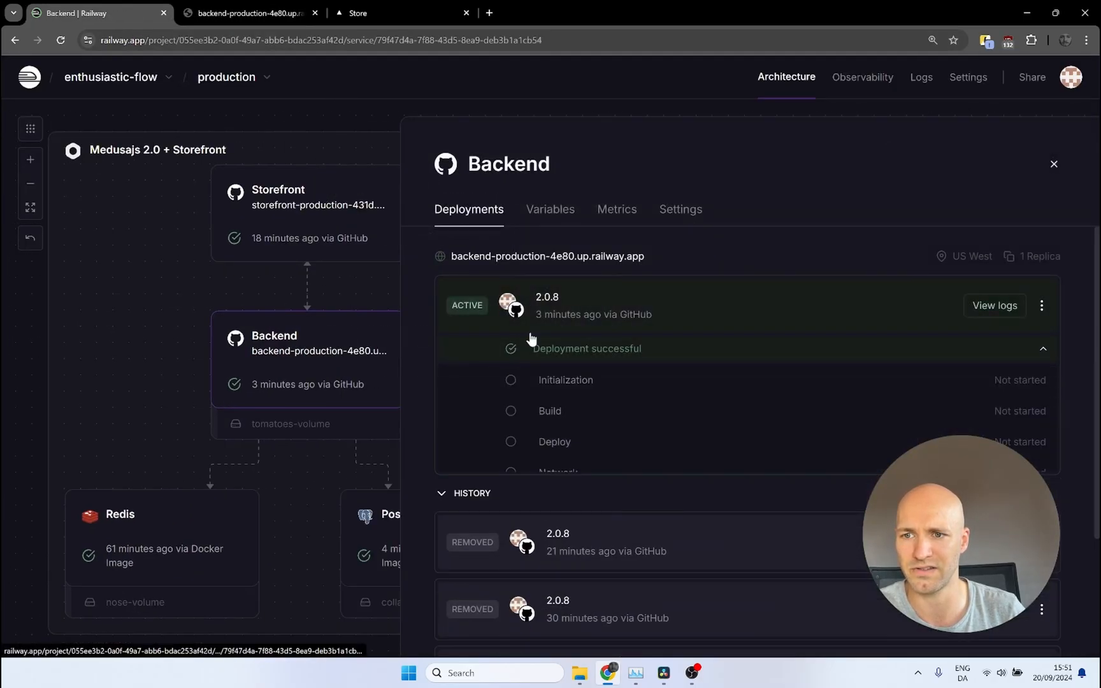
click(549, 209)
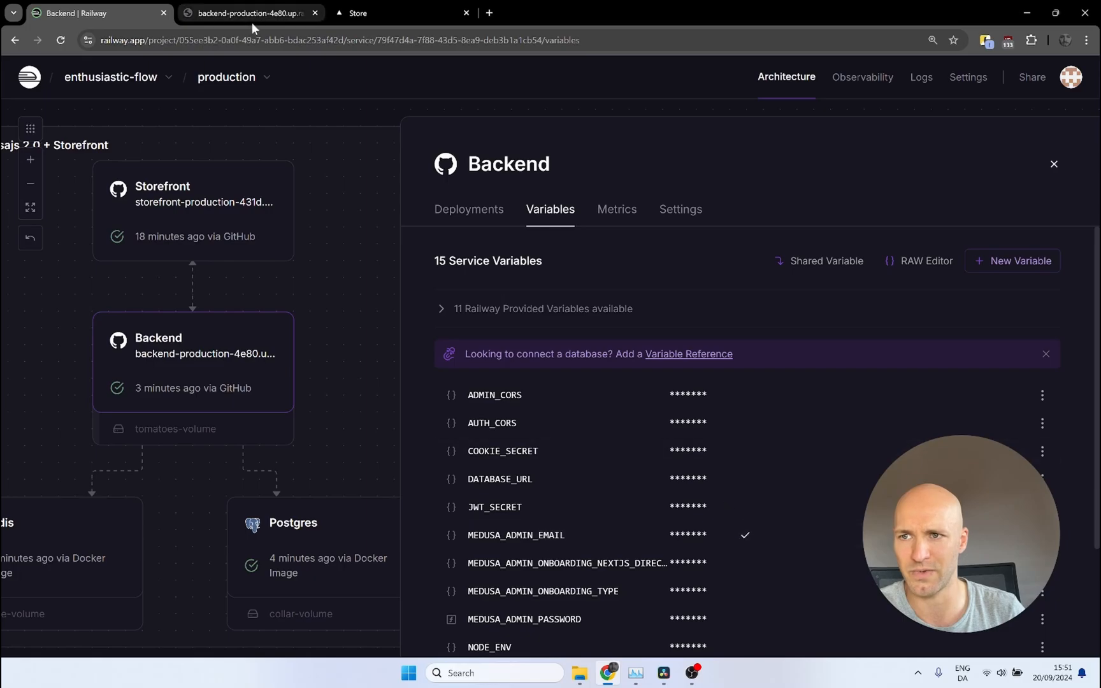
Copy MEDUSA_ADMIN_EMAIL and MEDUSA_ADMIN_PASSWORD from Railway into the Medusa admin login.
click(249, 13)
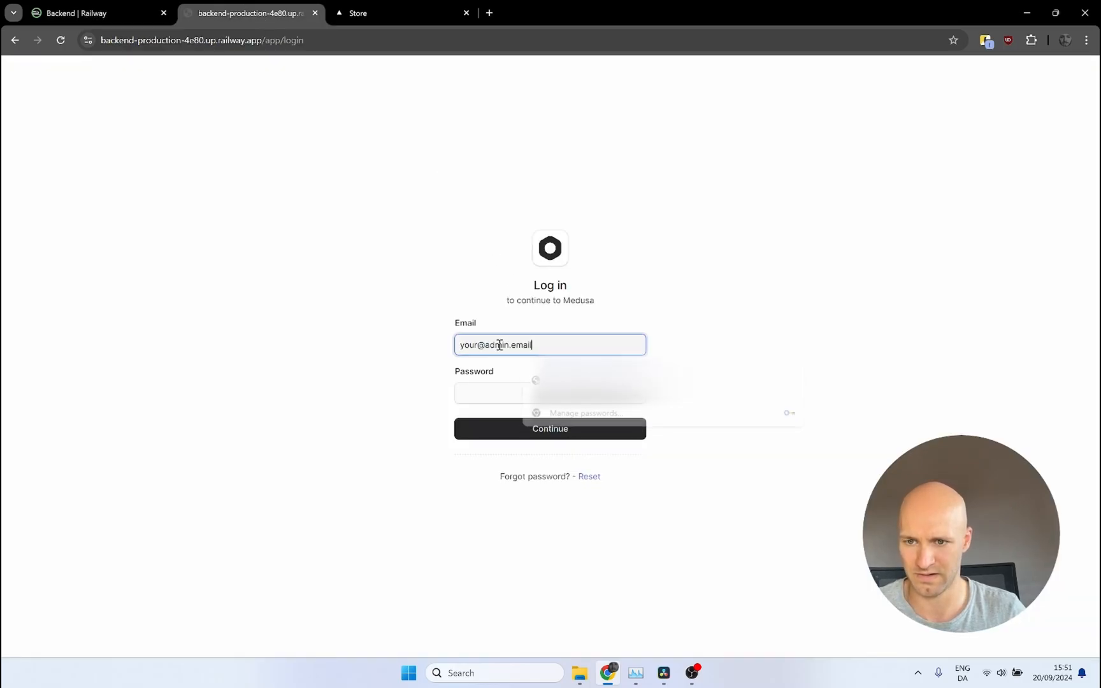
click(92, 12)
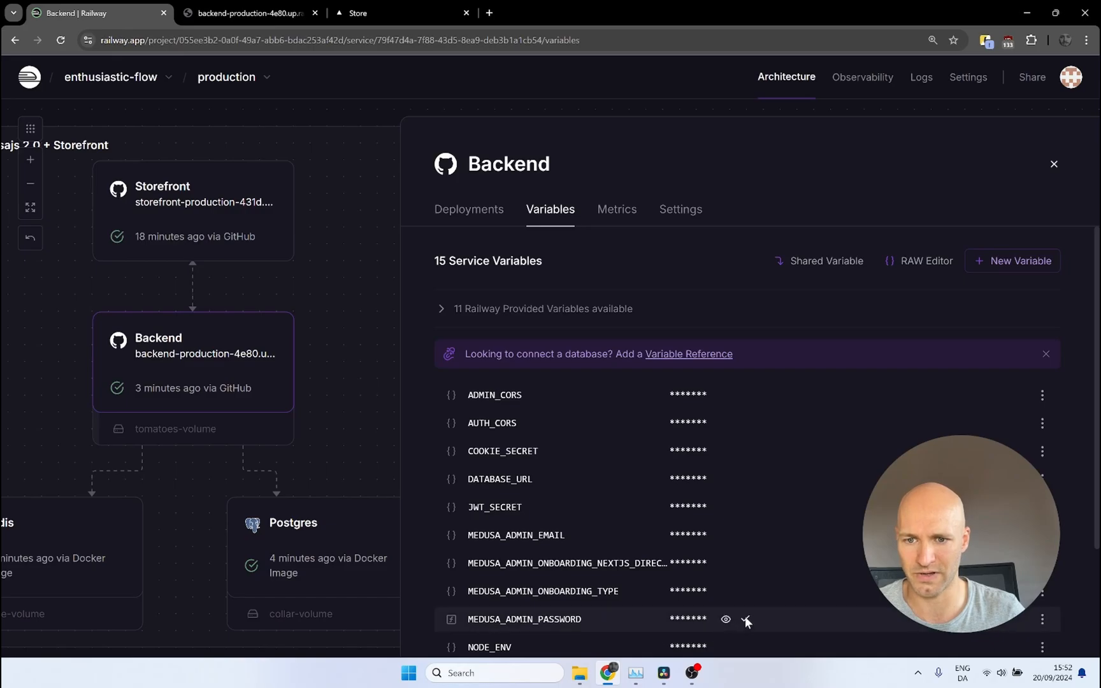
click(246, 13)
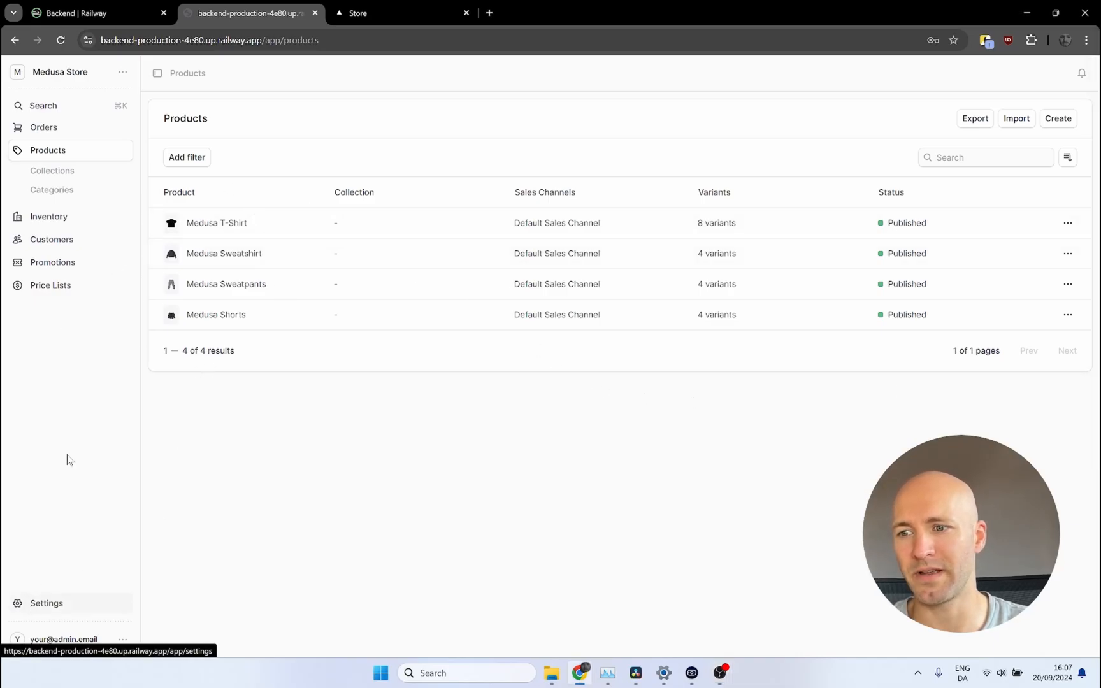
Check the Publishable API Keys under the Medusa admin Settings.
click(46, 603)
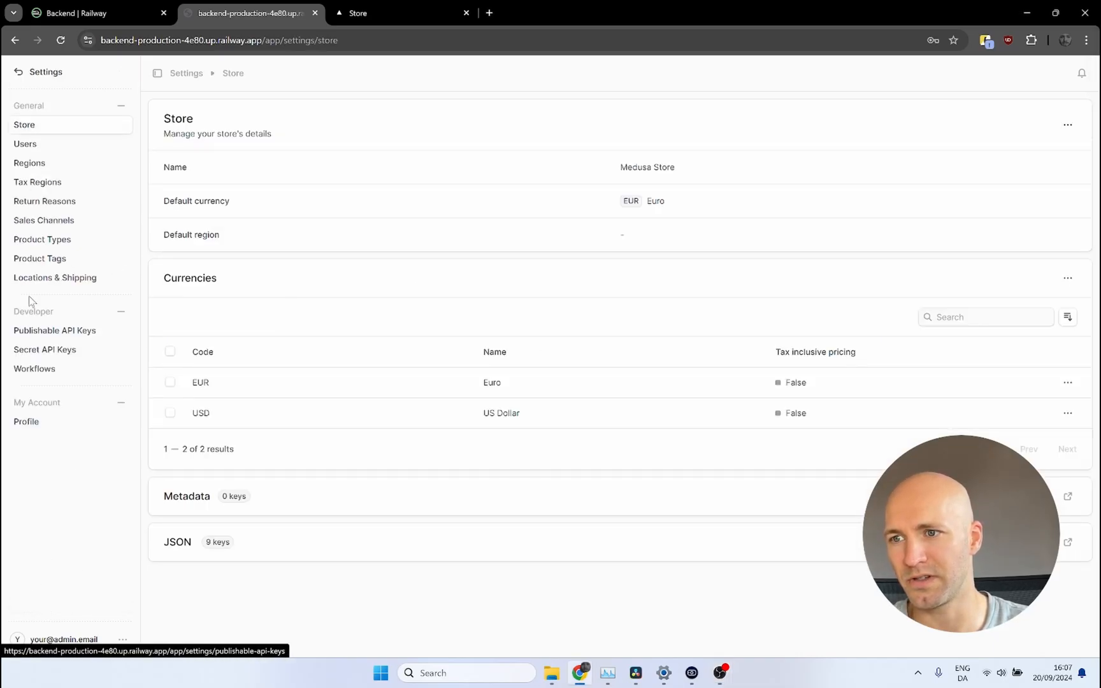
click(24, 143)
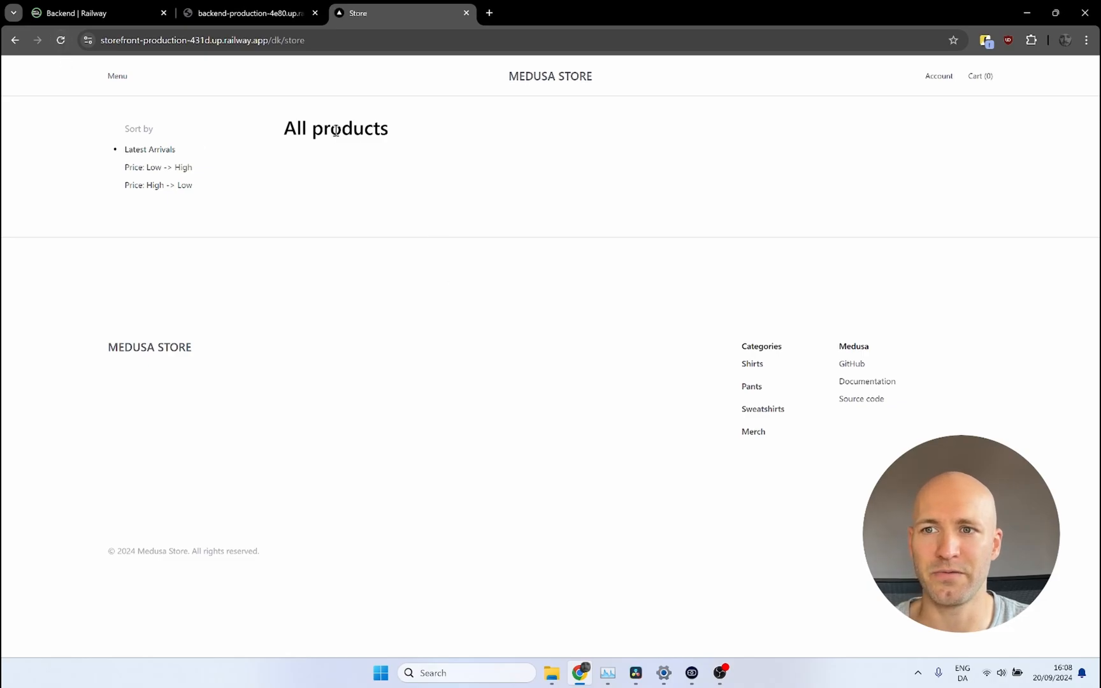
View the Storefront service's Deployments in Railway, showing the active 2.0.8 deployment.
click(98, 13)
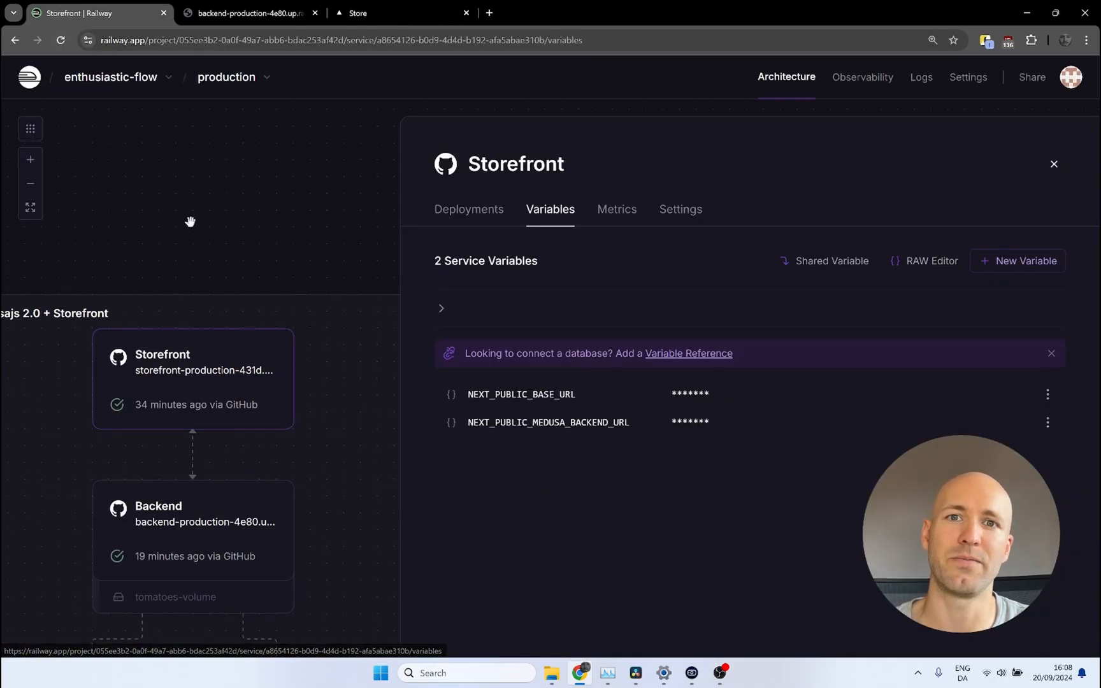
click(468, 209)
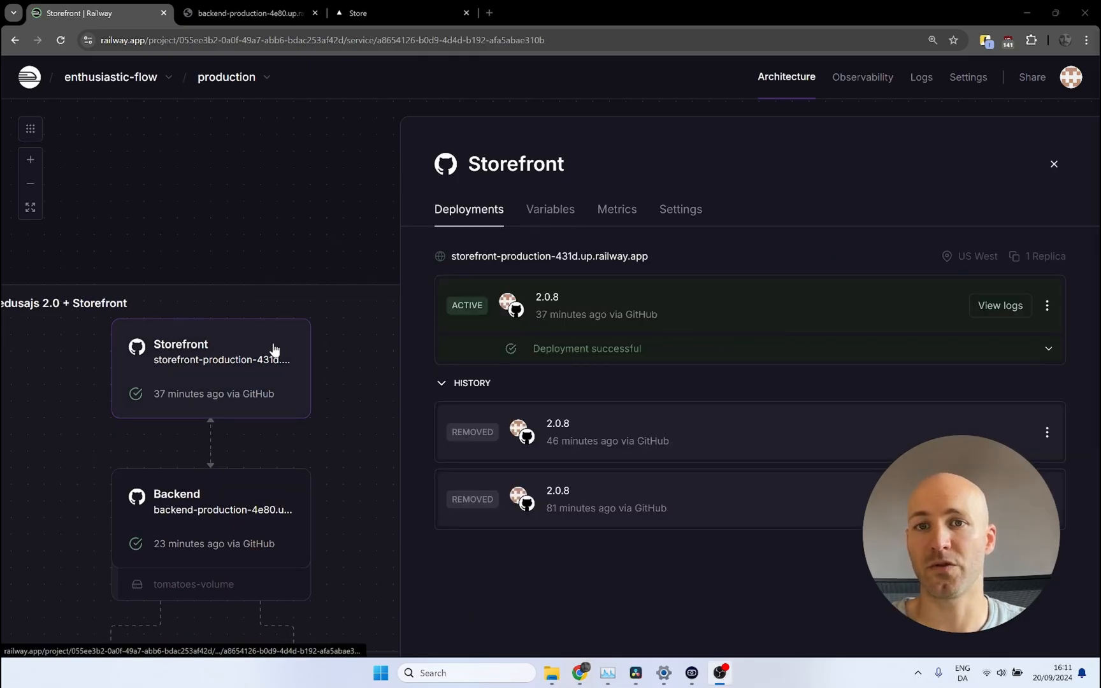
mouse_move(262, 349)
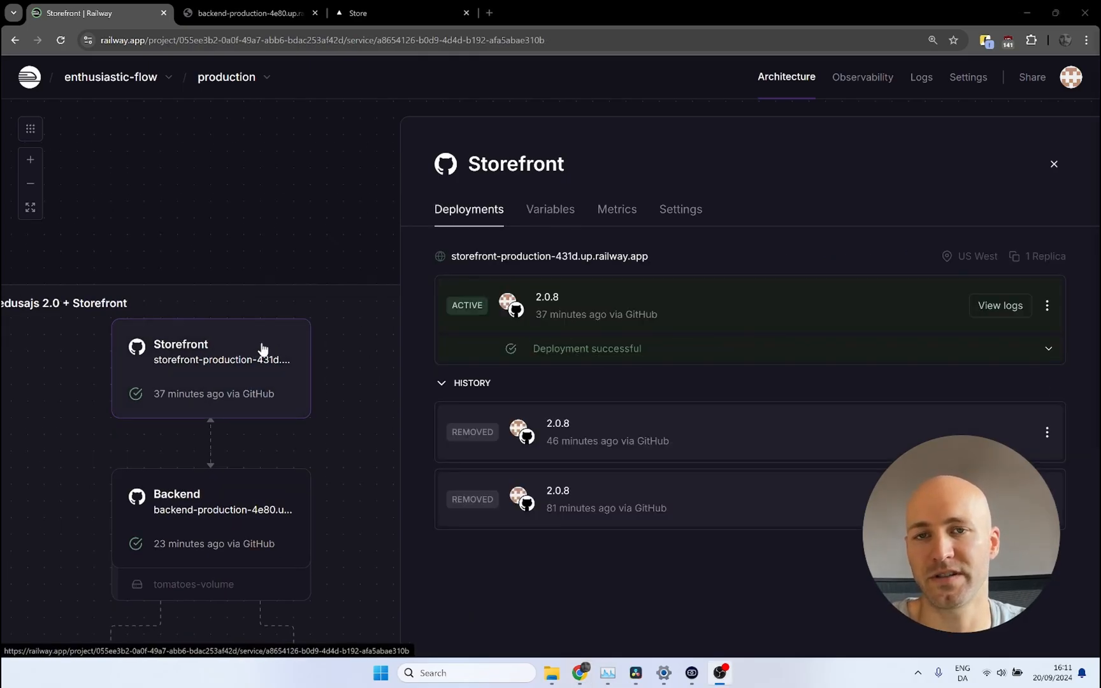
mouse_move(248, 333)
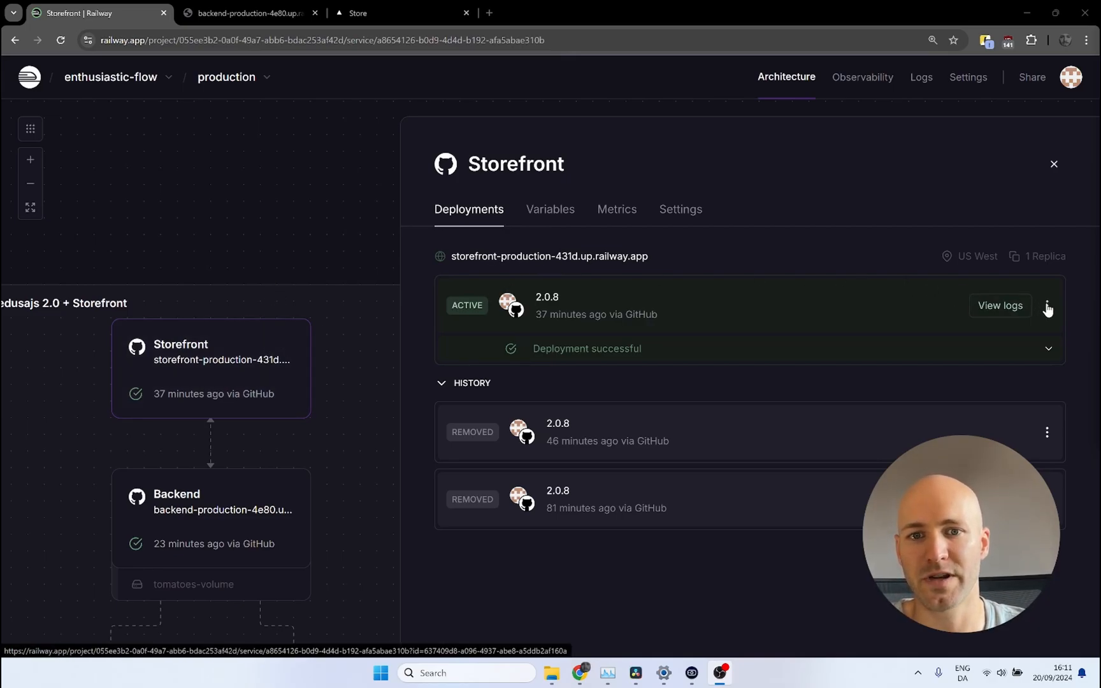
Redeploy the active Storefront deployment and reload the store to see the four demo products.
click(1047, 306)
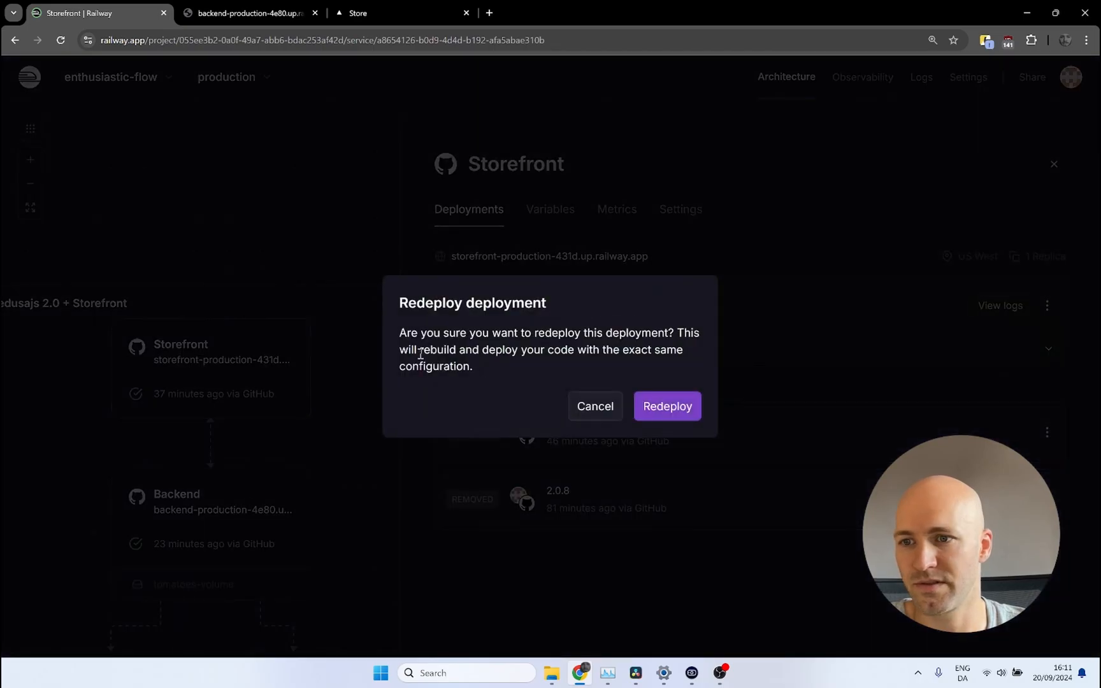
click(665, 405)
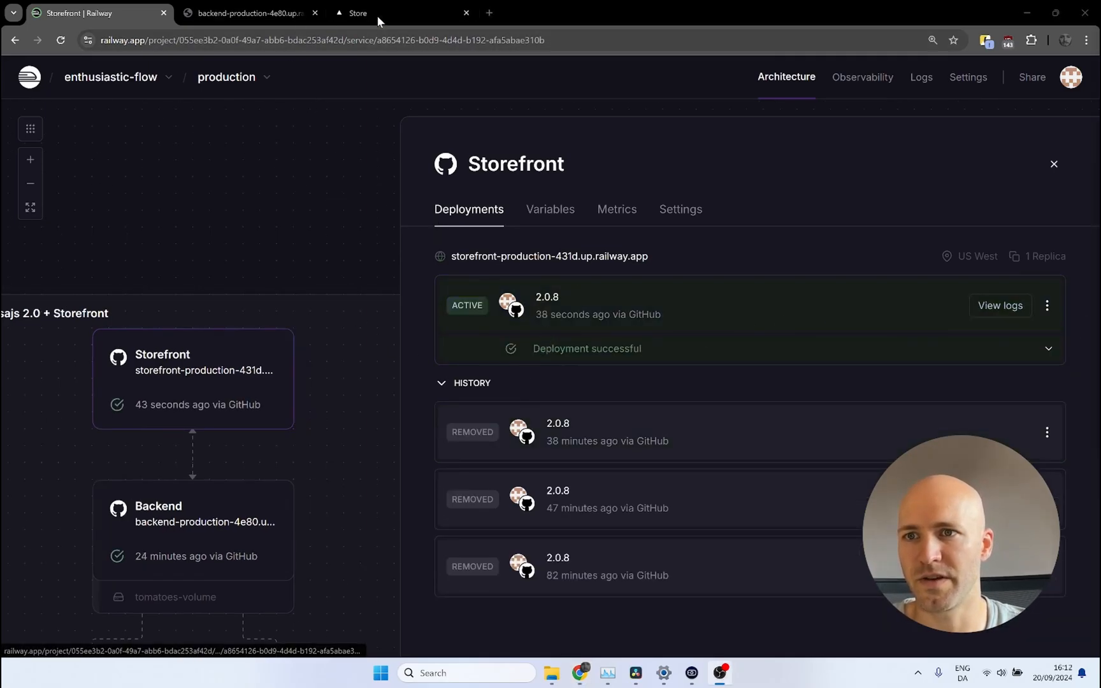
click(400, 12)
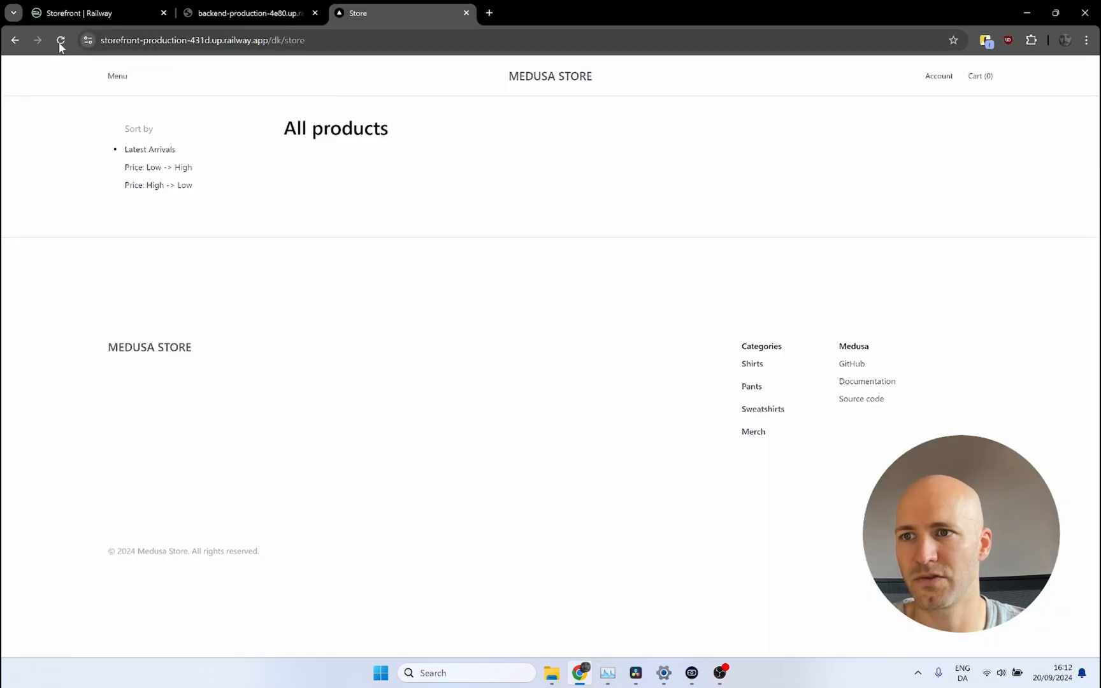
click(60, 39)
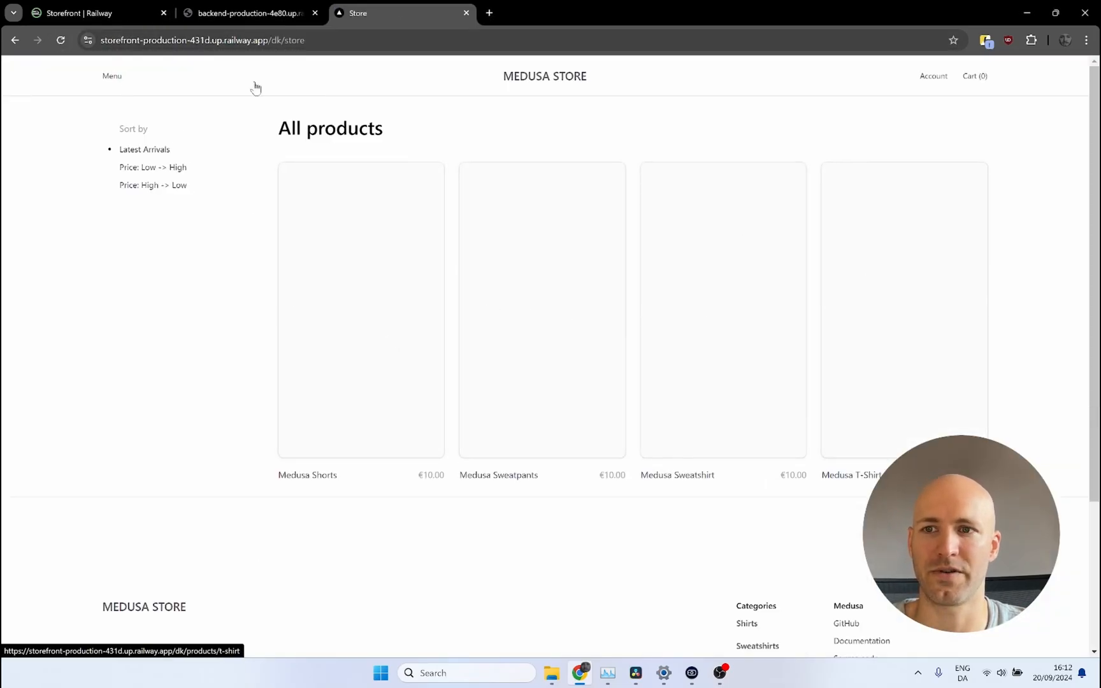
click(94, 13)
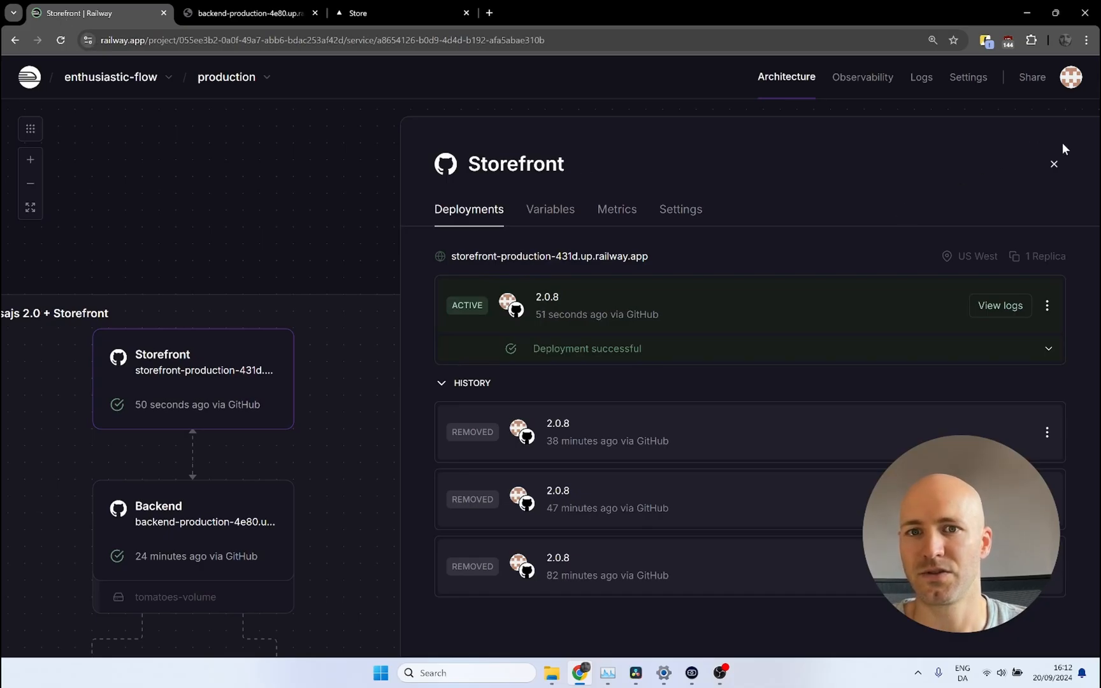
Close the Storefront details panel to show the full healthy project canvas.
click(1054, 163)
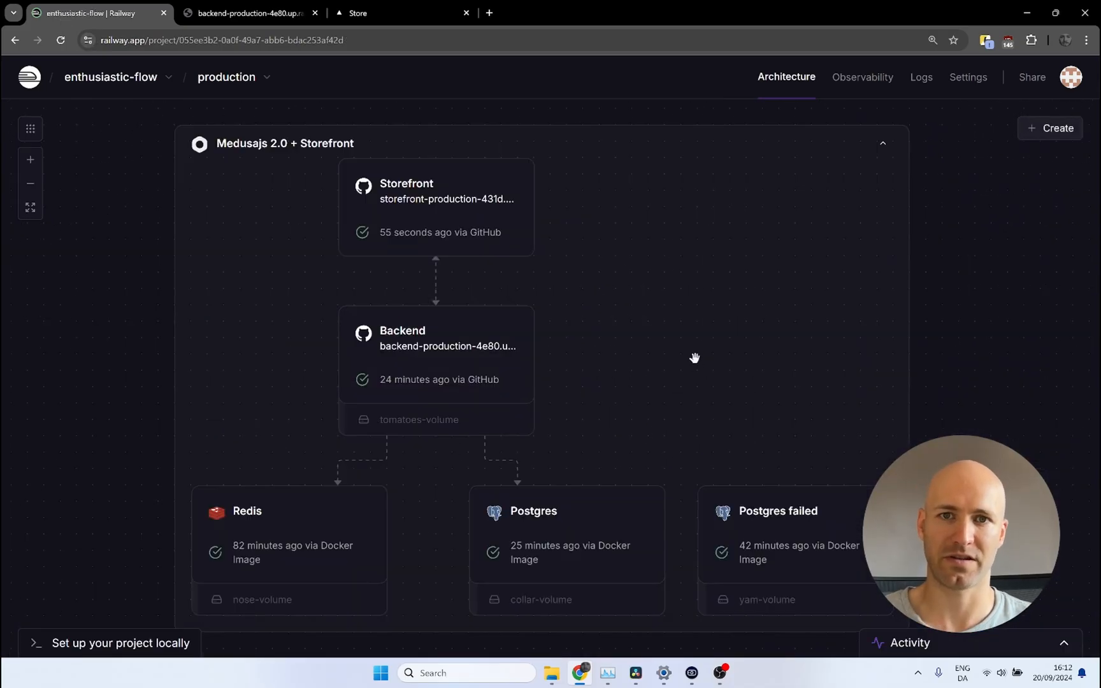
mouse_move(691, 338)
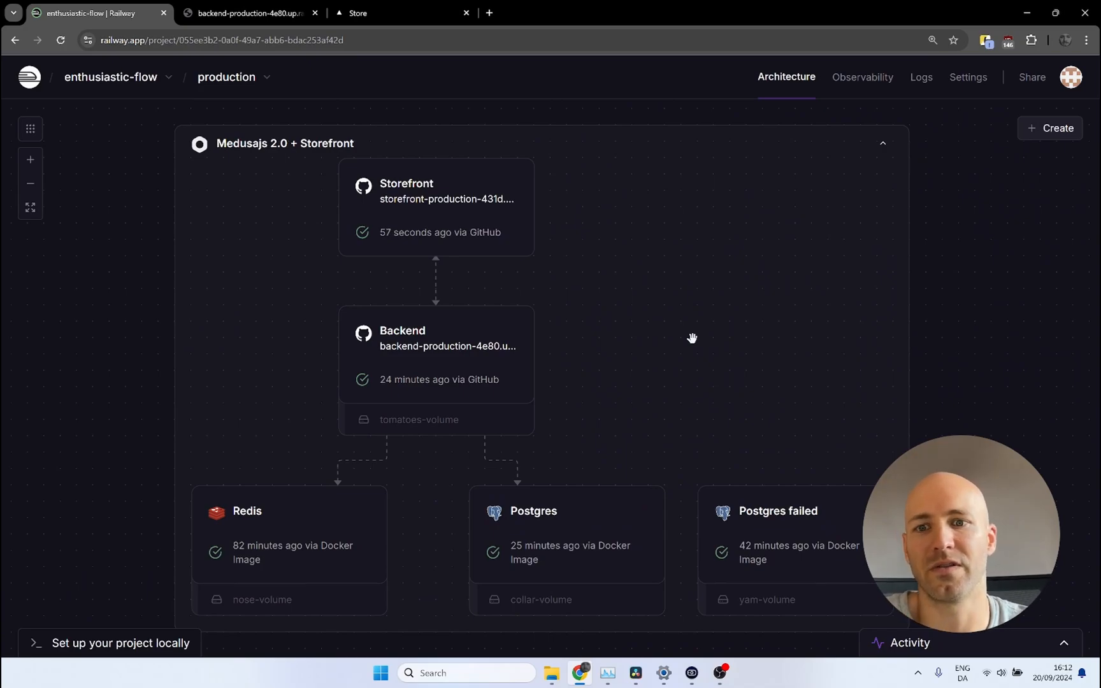
mouse_move(782, 534)
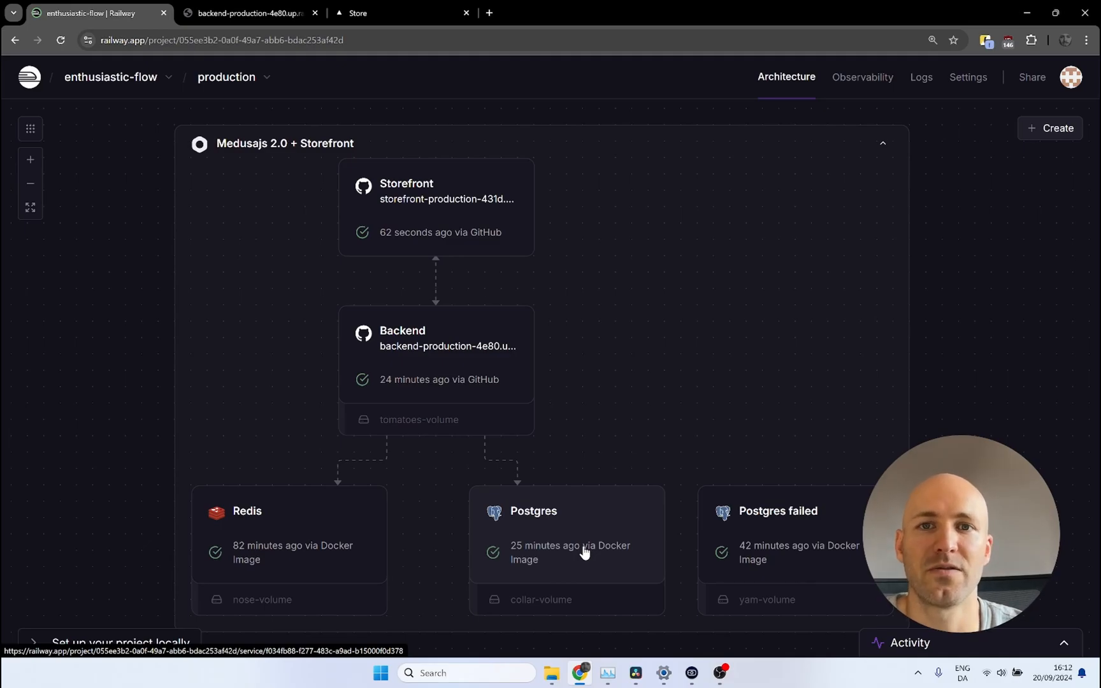
mouse_move(711, 416)
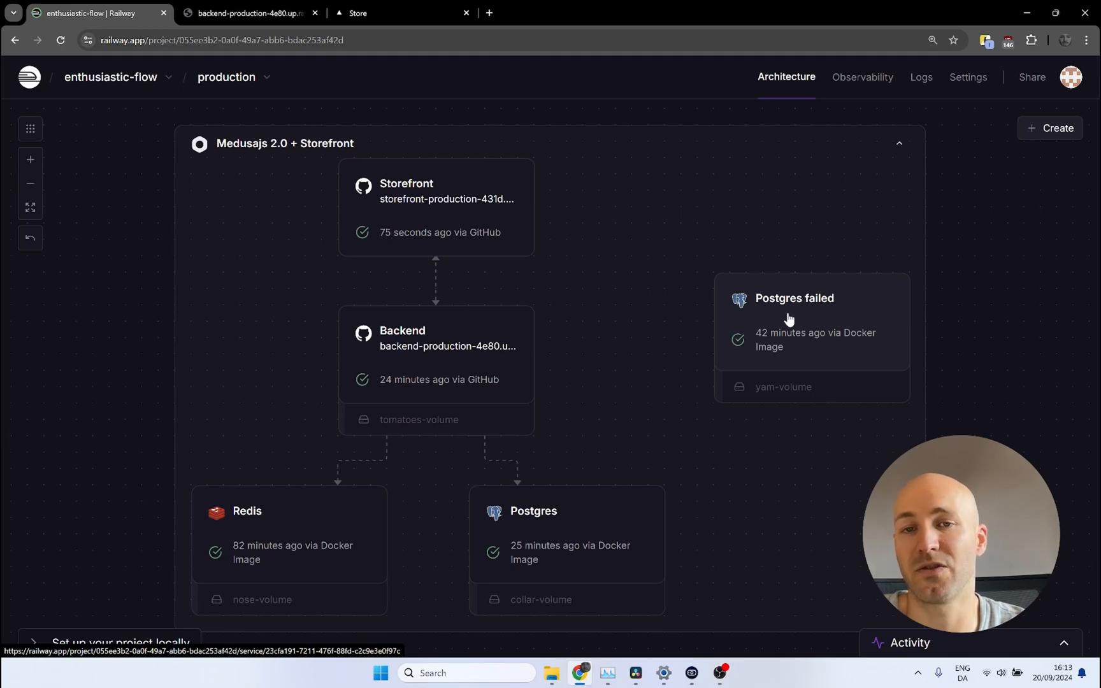
mouse_move(789, 315)
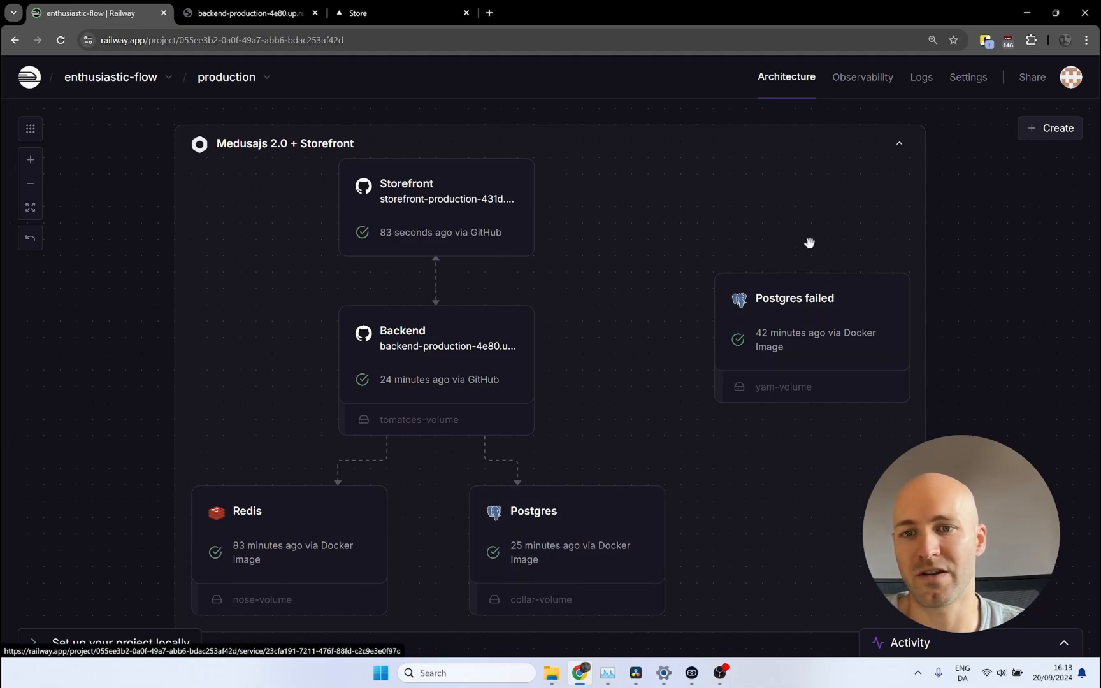
mouse_move(835, 411)
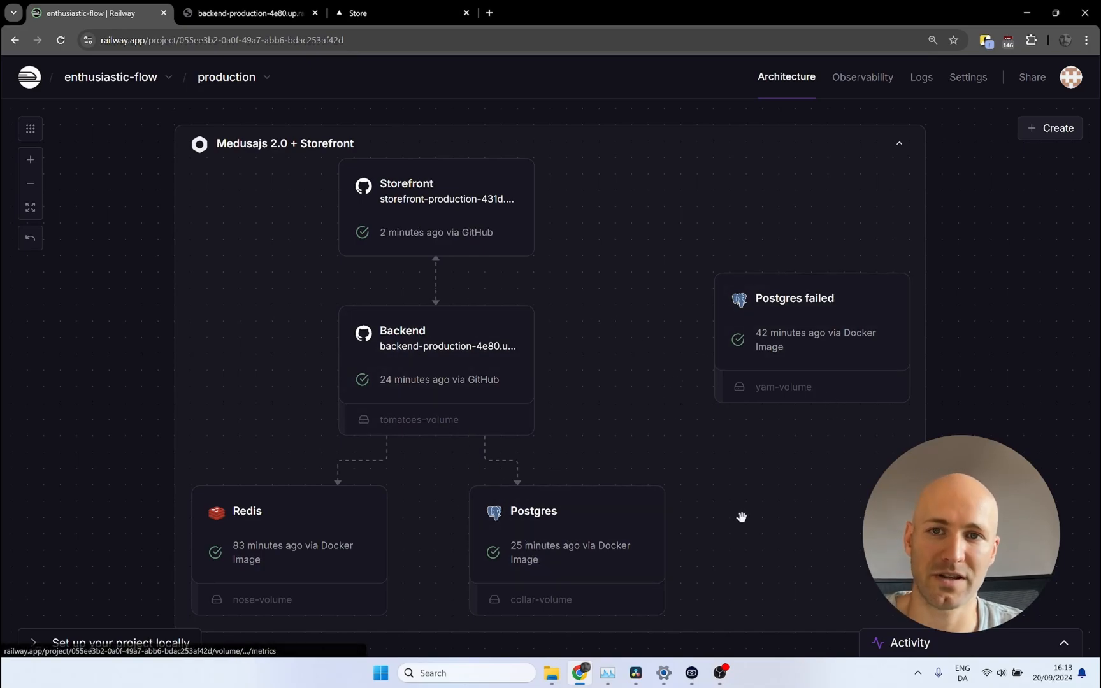
mouse_move(774, 489)
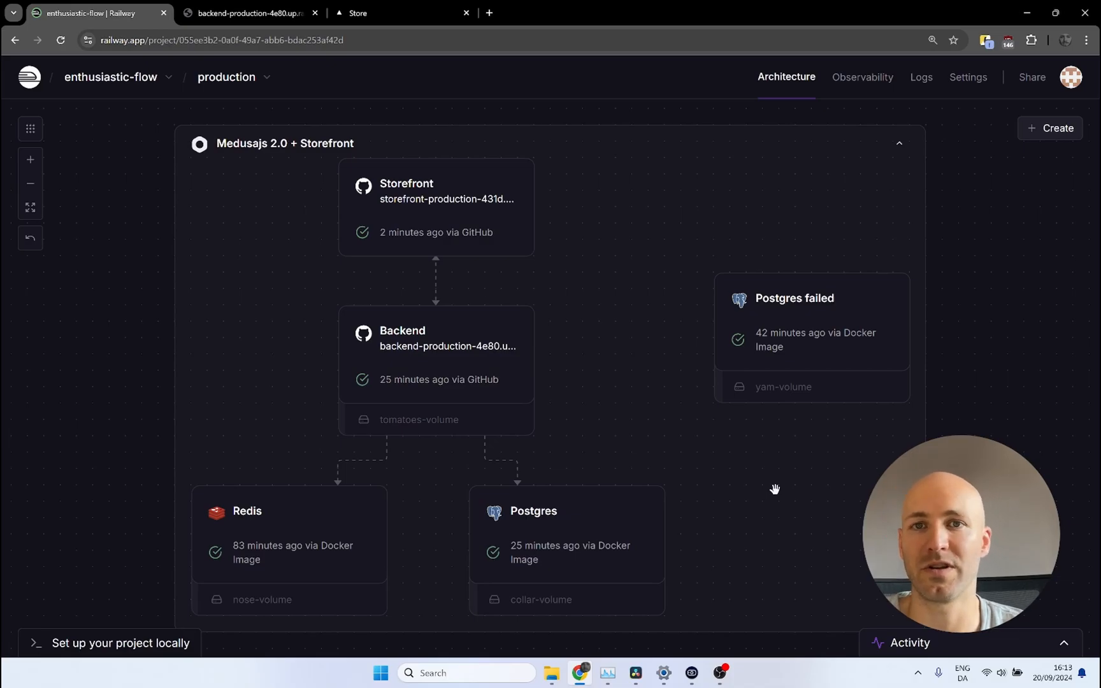